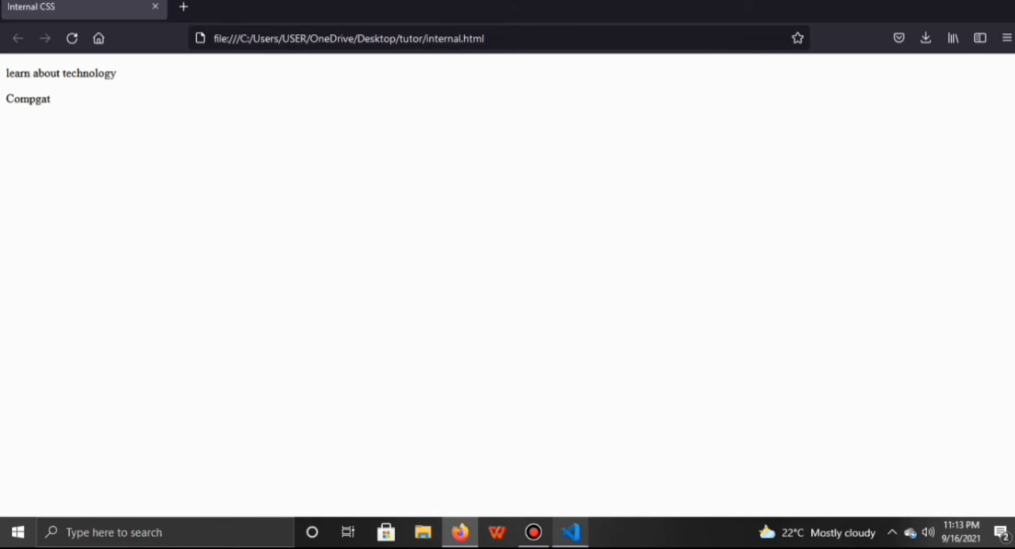
Switch from the Firefox preview back to internal.html in Visual Studio Code
click(570, 532)
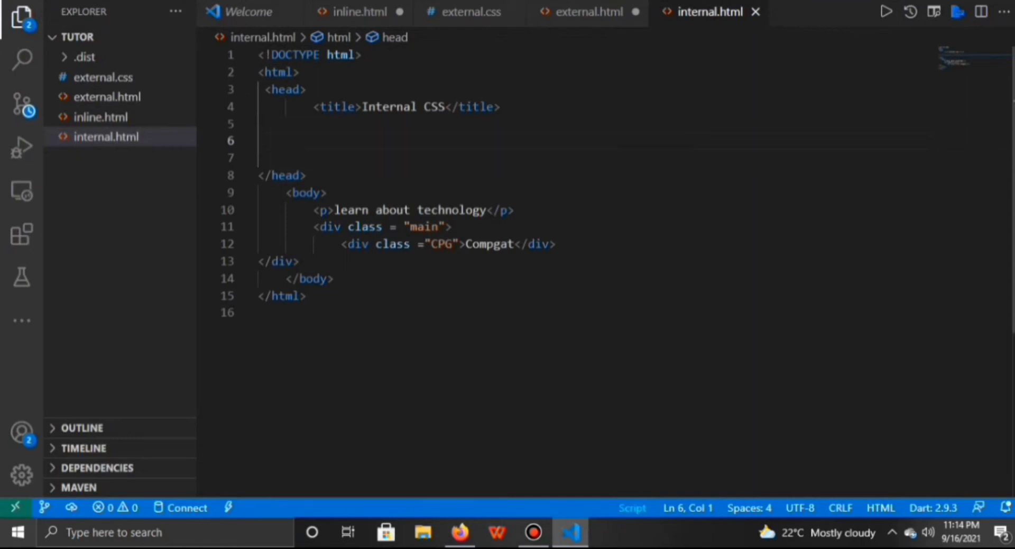
Add a <style> block with a body rule, picking rgb(118, 141, 141) as background-color
text(<)
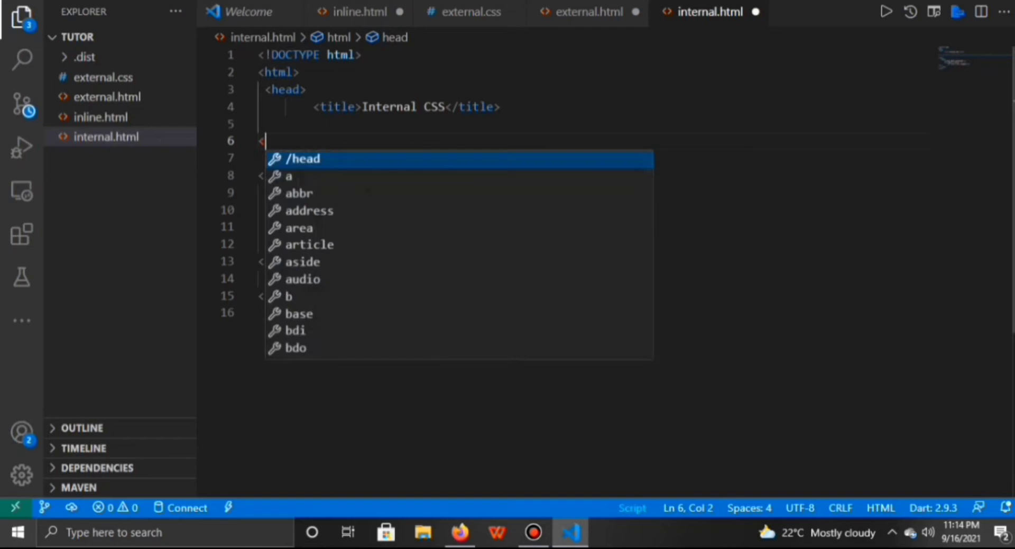
text(styl)
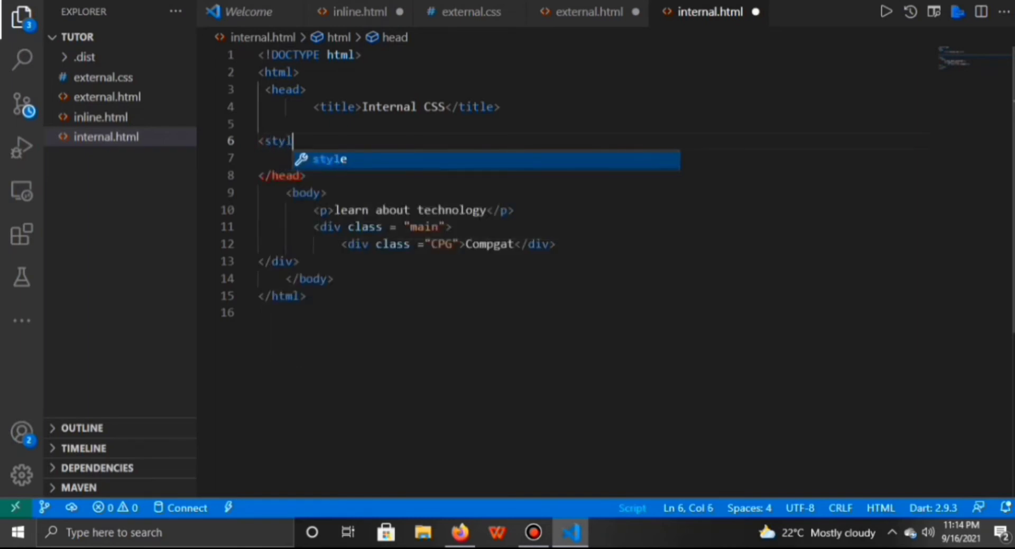
key(Tab)
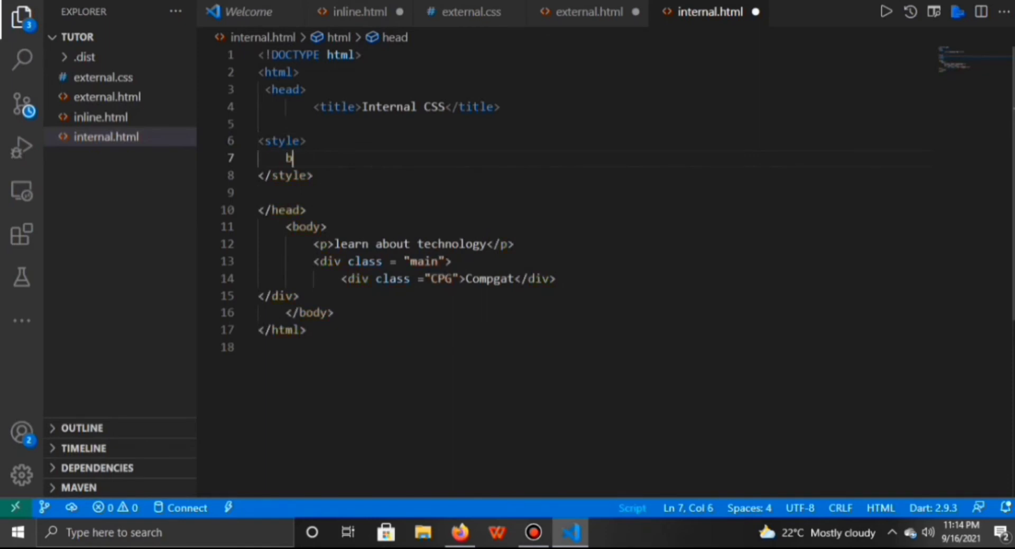
text(ody)
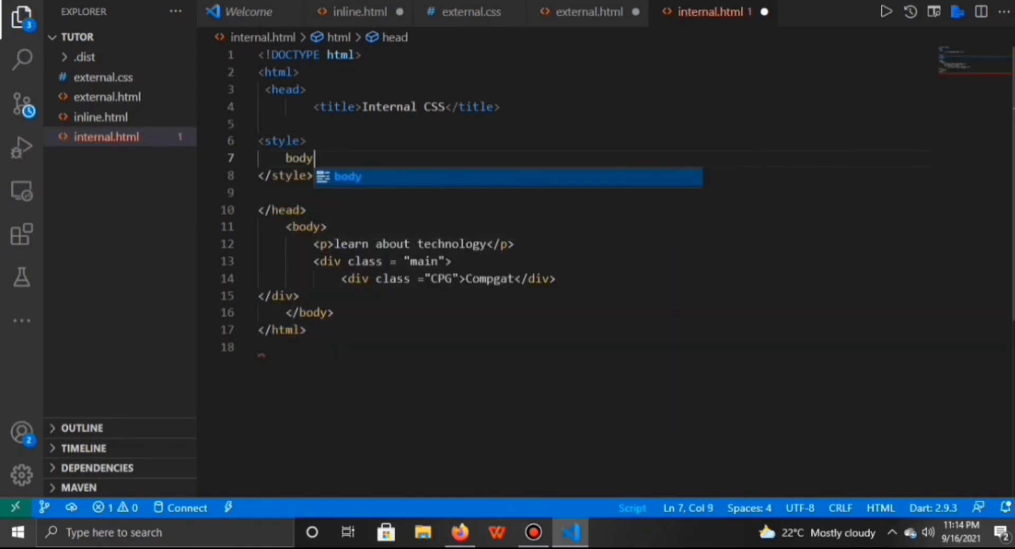
text({)
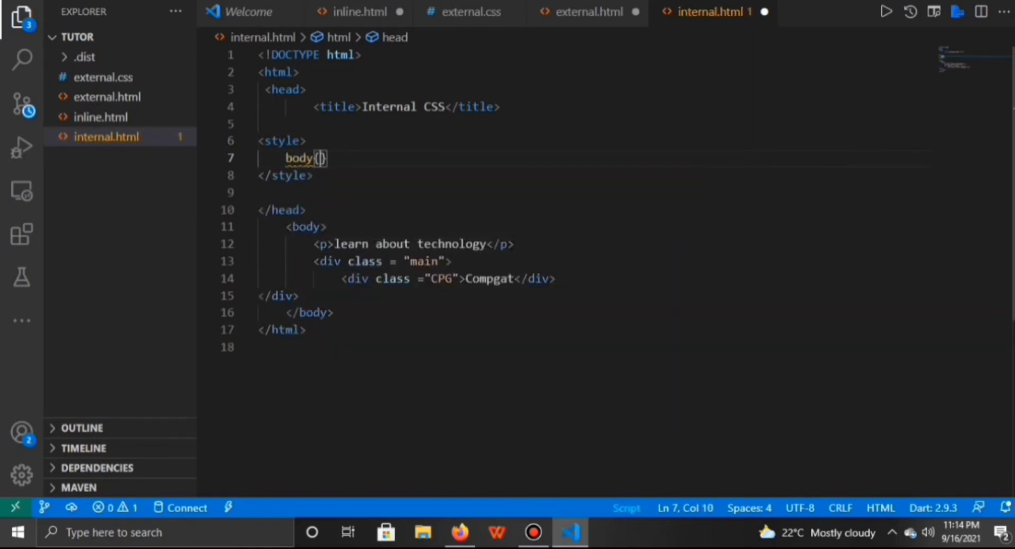
text(ackgr)
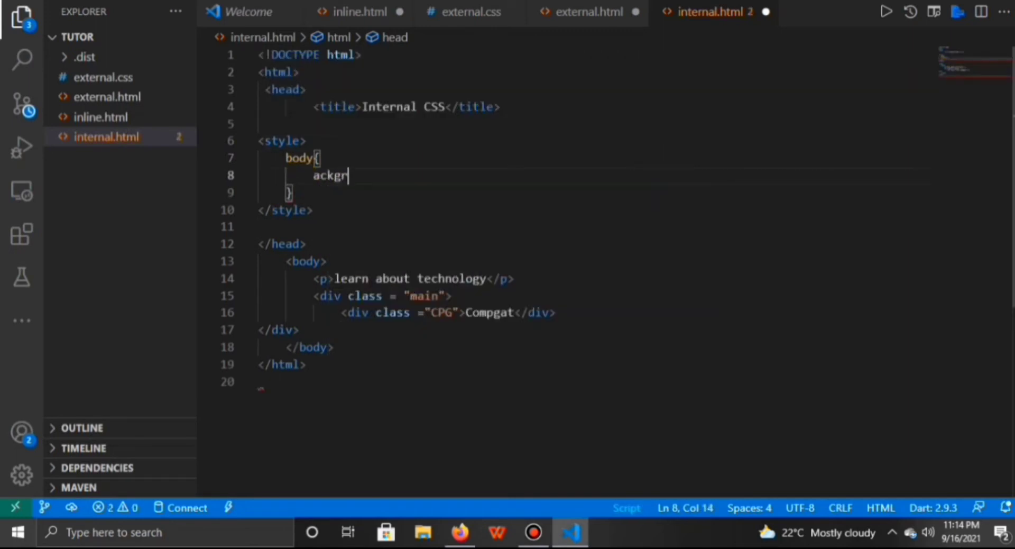
text(ound)
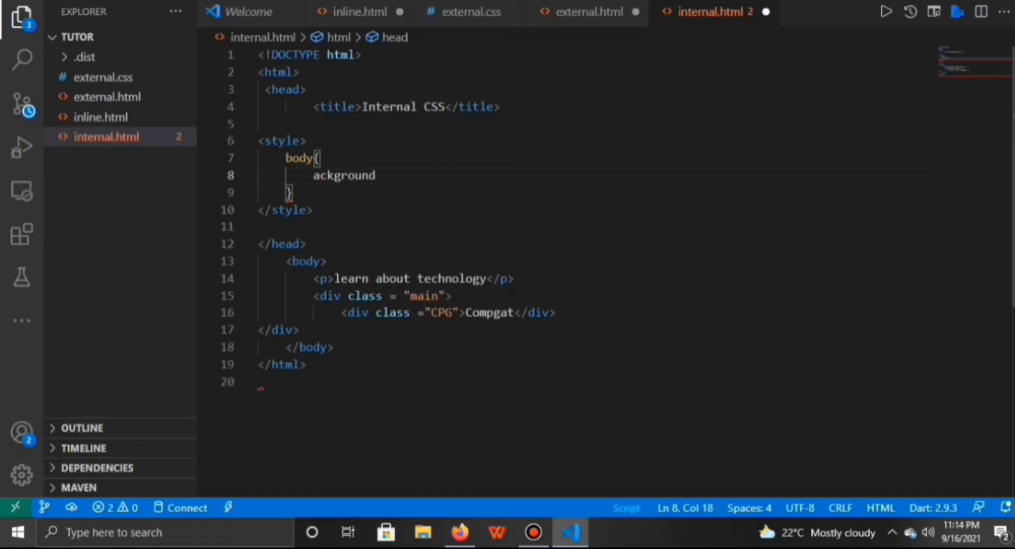
text(-)
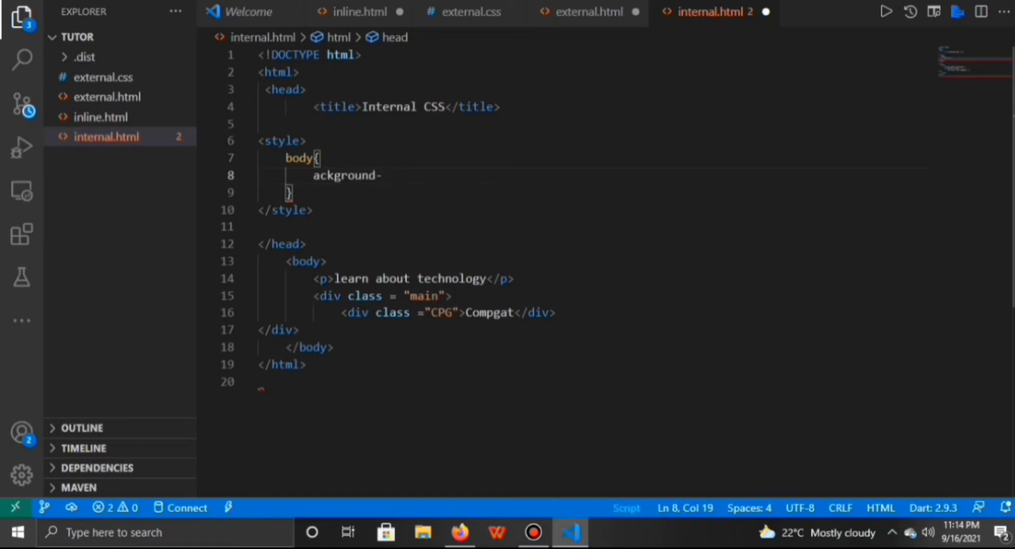
text(b)
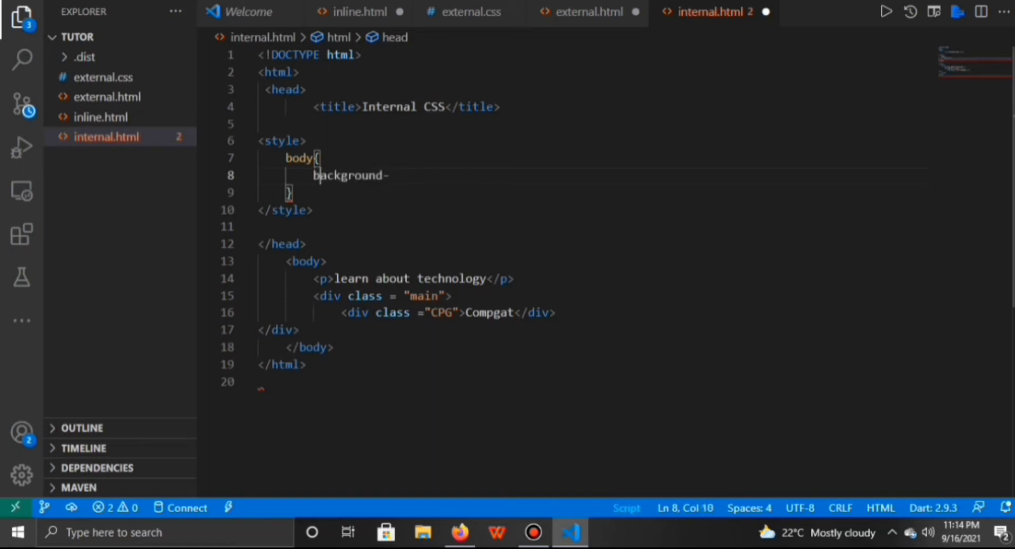
text(color: aqua;)
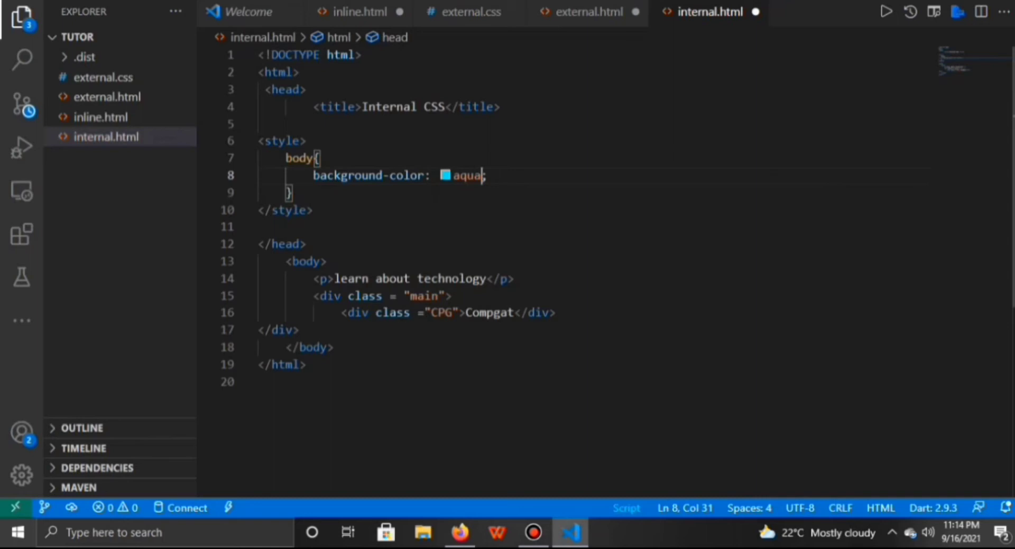
click(445, 176)
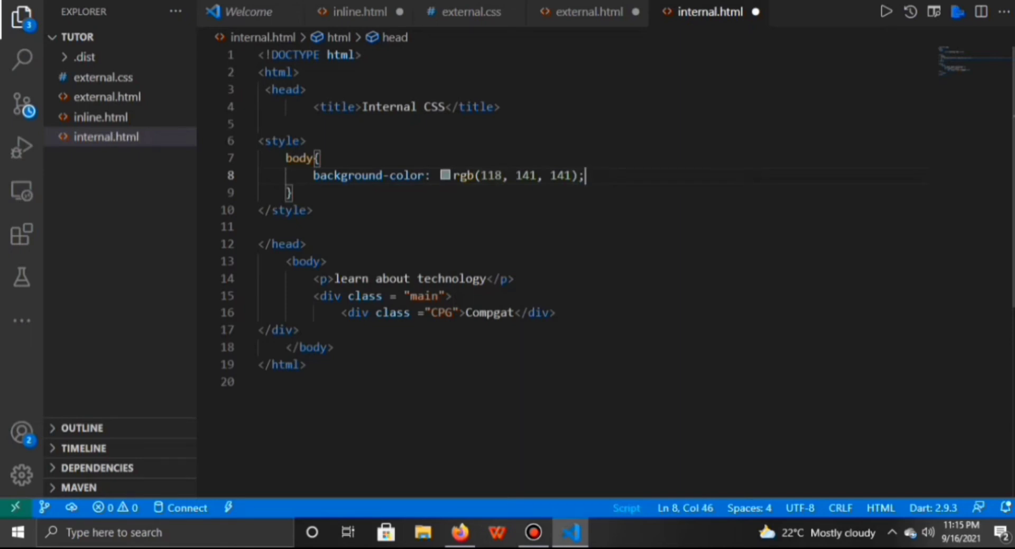
key(Enter)
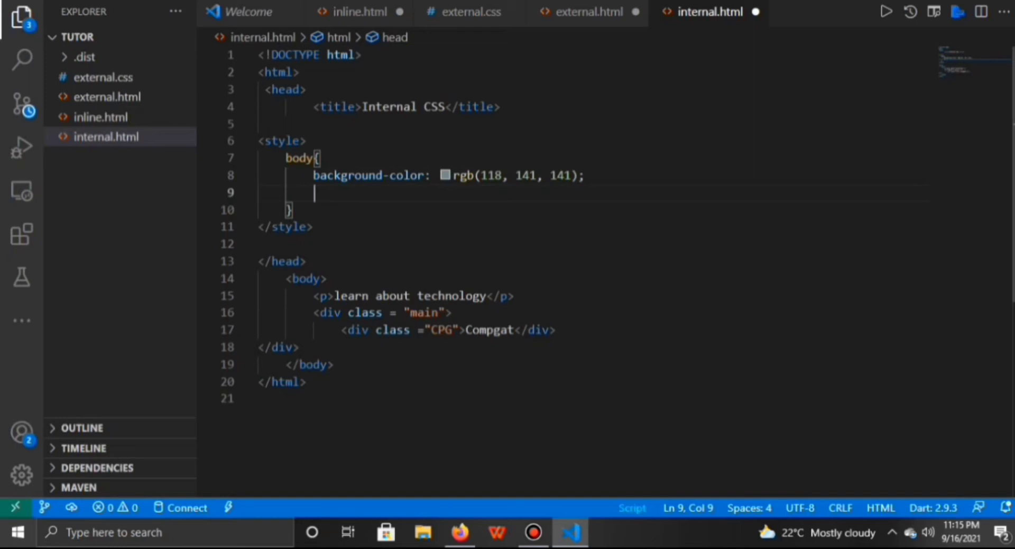
key(enter)
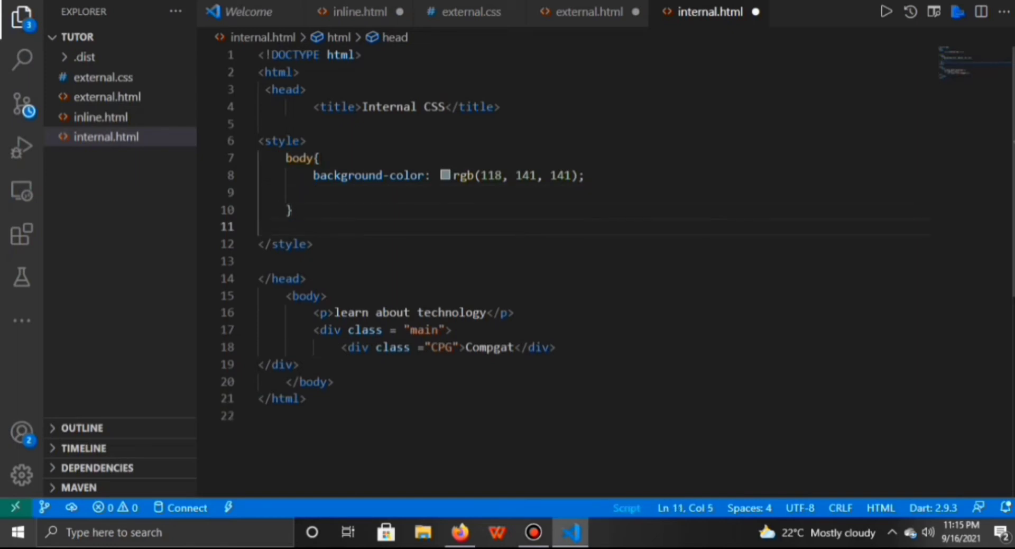
Add a p rule with text-align center, font-size 50px and color blue
text(p{)
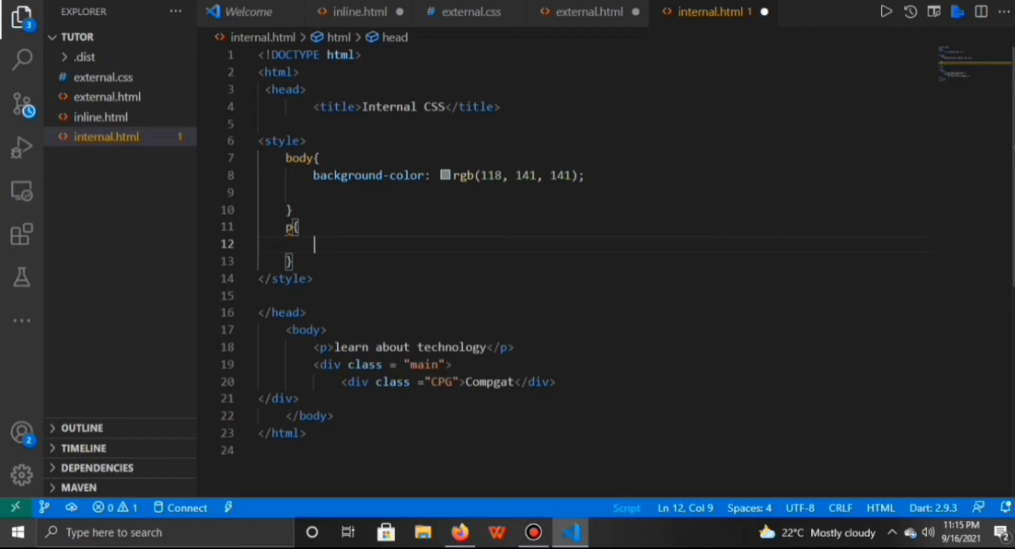
text(te)
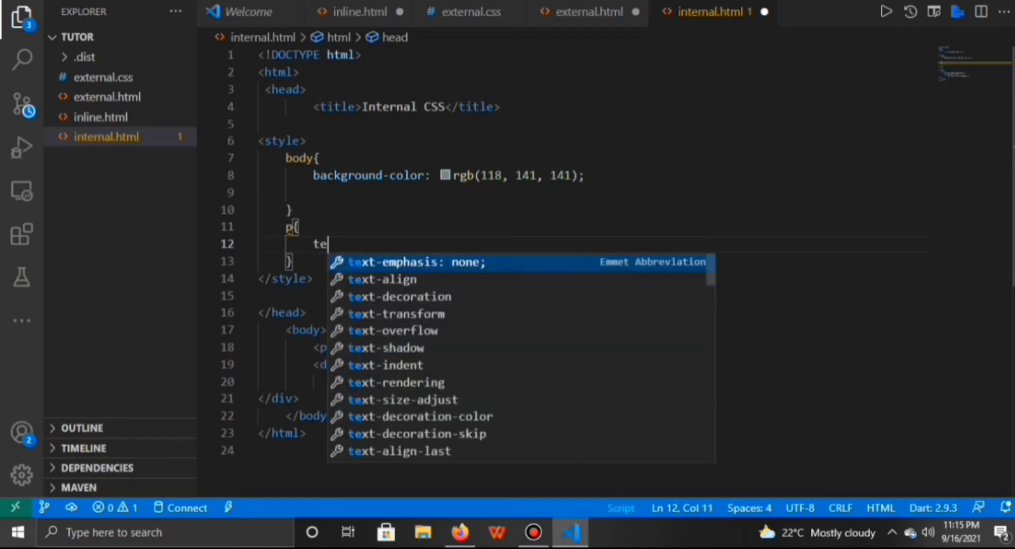
text(xt-align: ;)
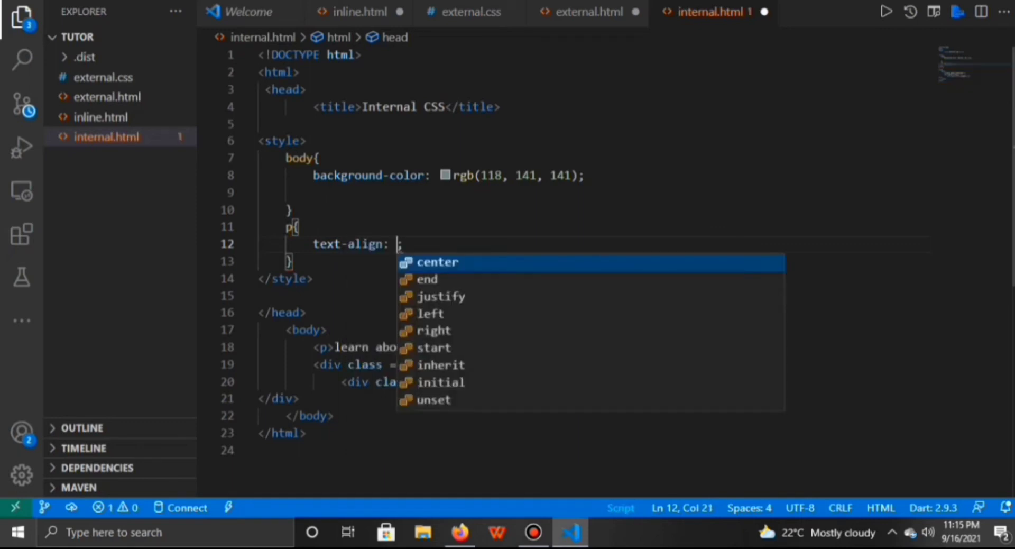
click(438, 262)
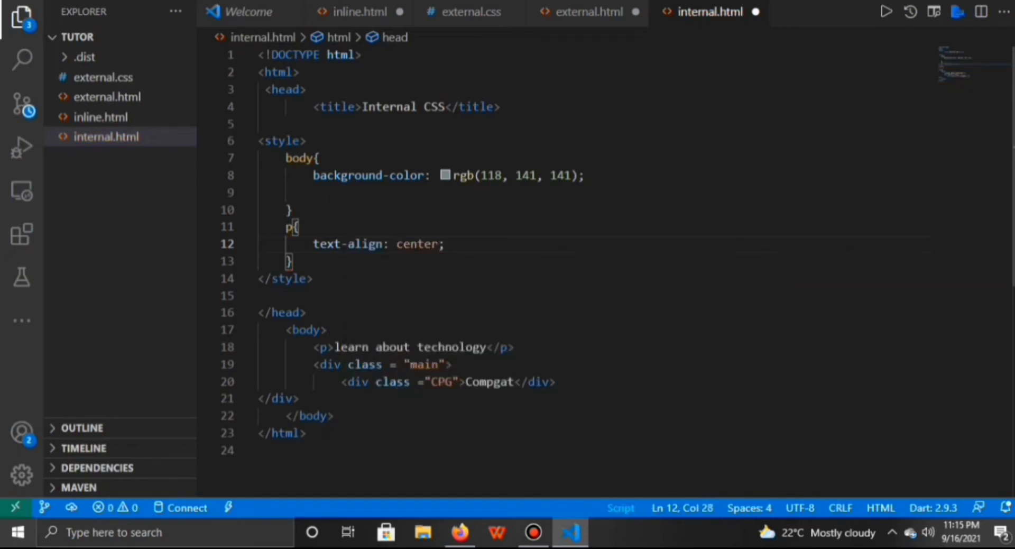
text(f)
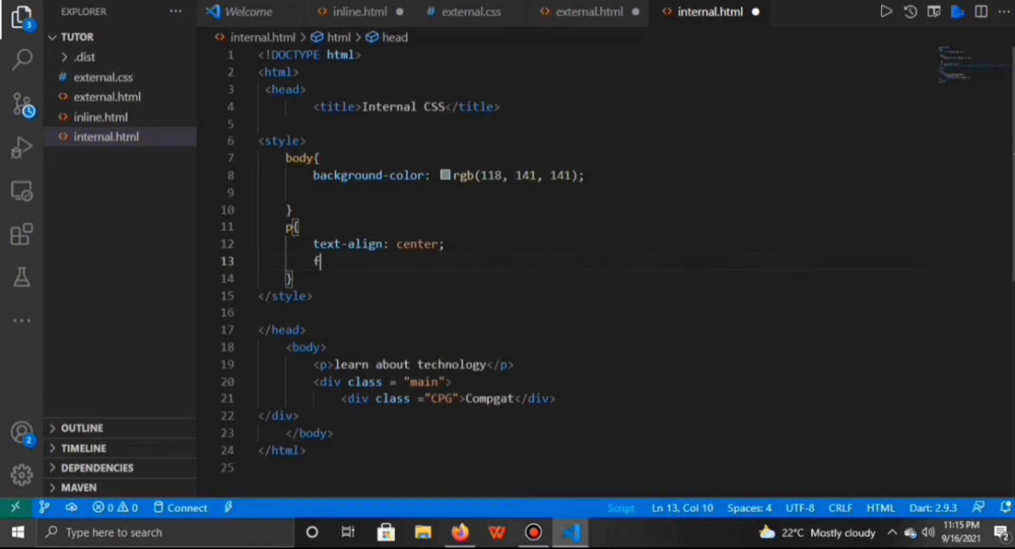
text(ont)
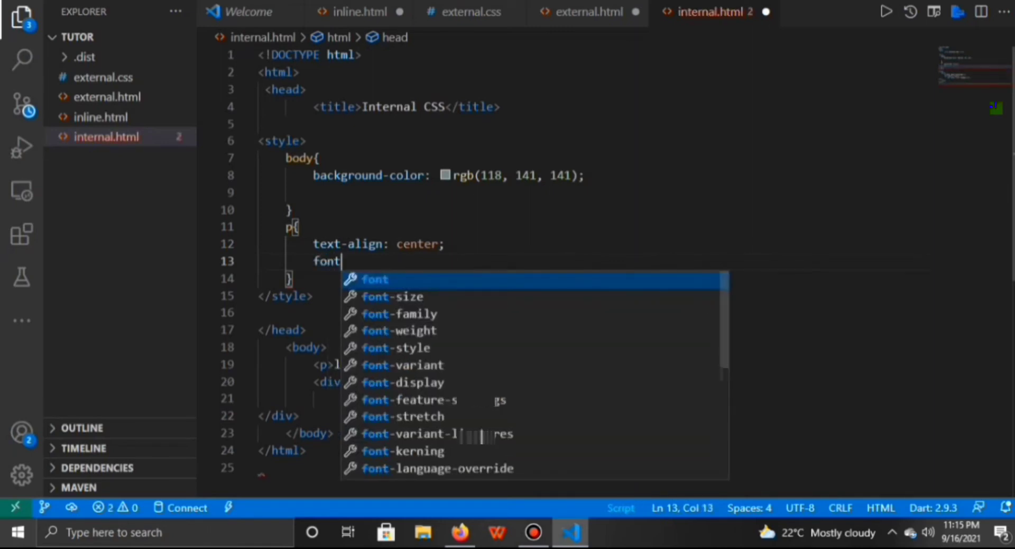
text(-size: ;)
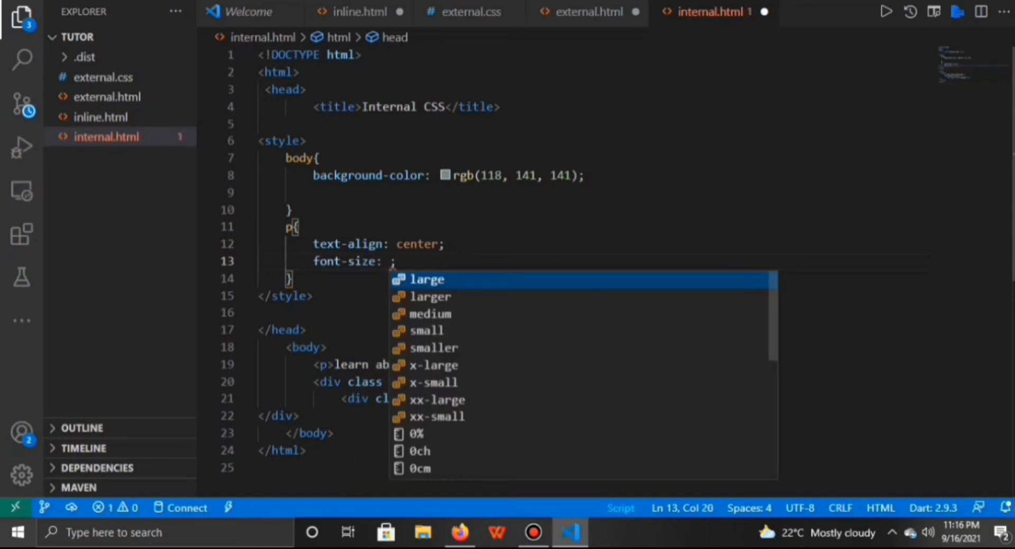
text(5)
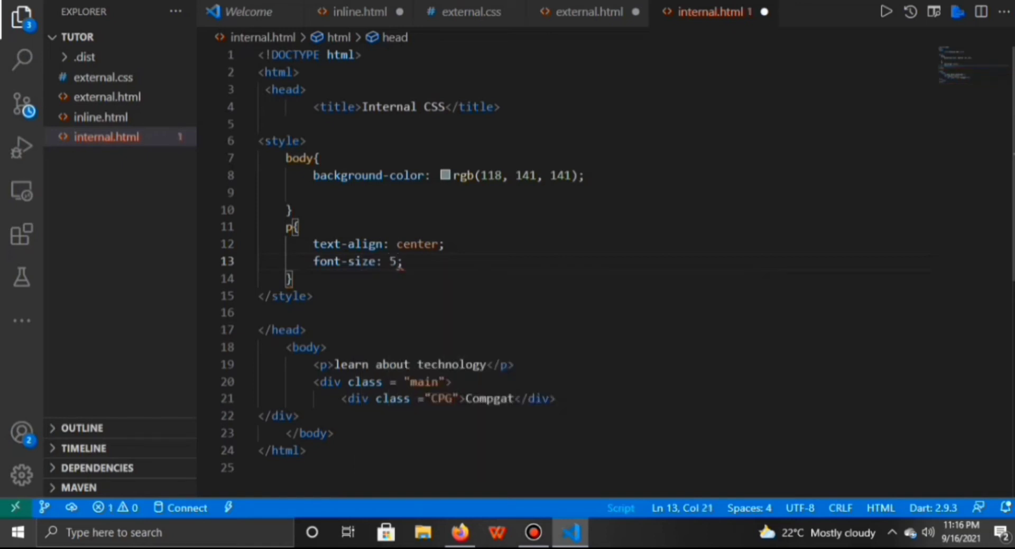
text(0px)
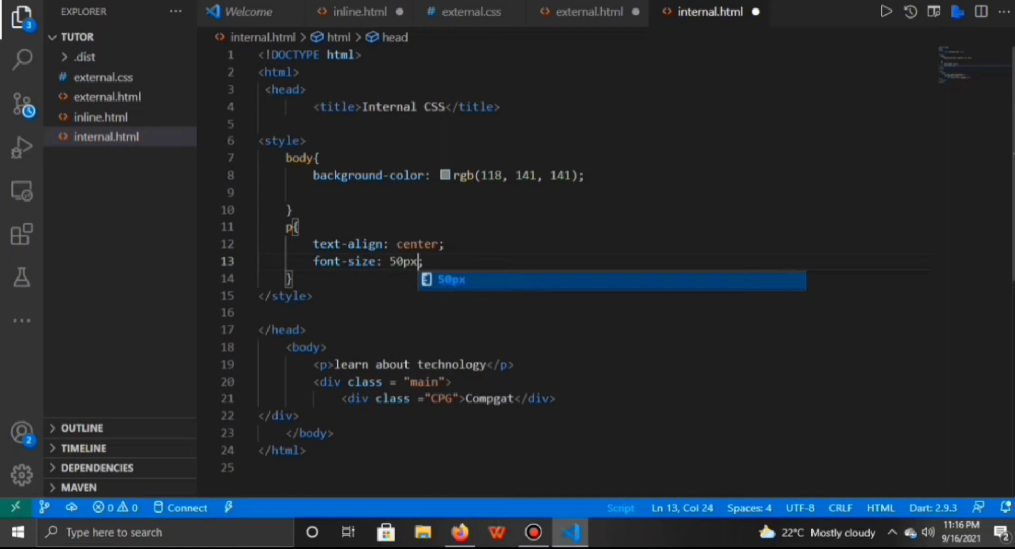
text(colo)
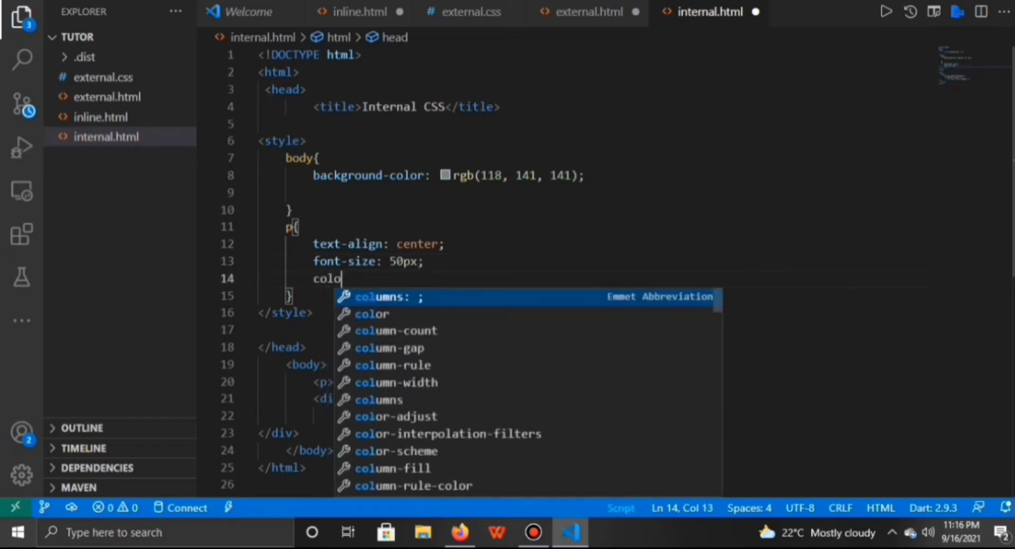
text(r: ;)
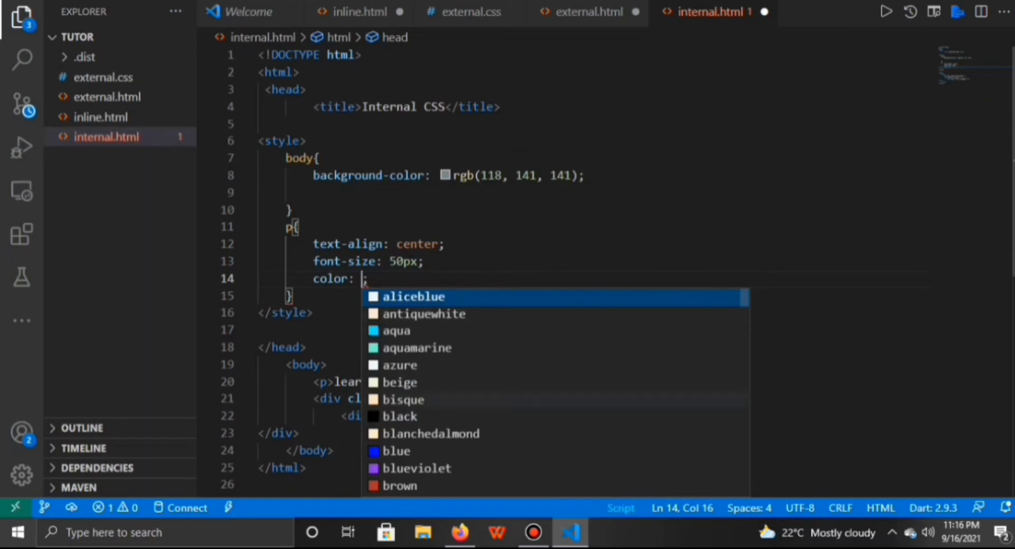
text(blue)
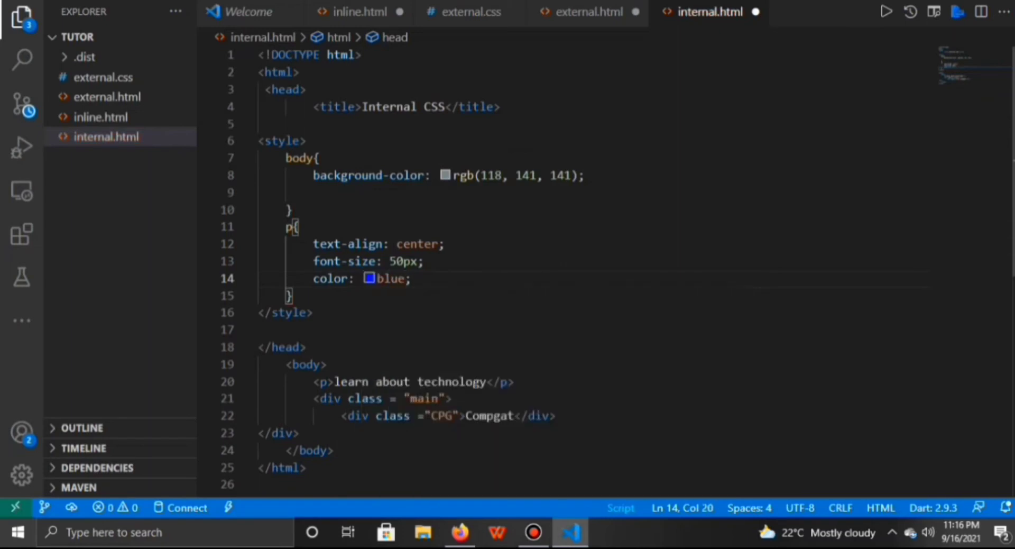
key(enter)
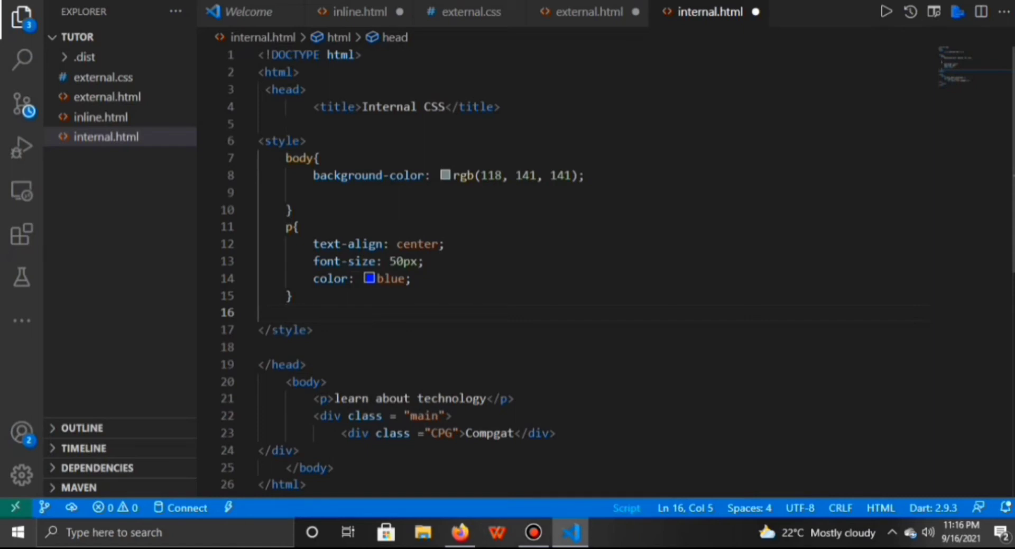
Write a .CPG rule with color blue, font-size 50px and text-align center
text(.C)
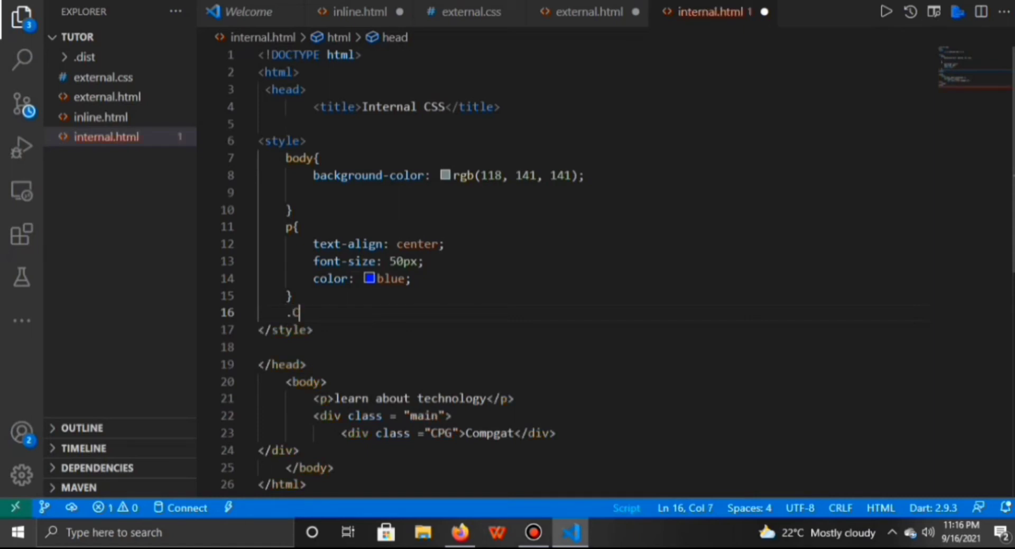
text(PG[)
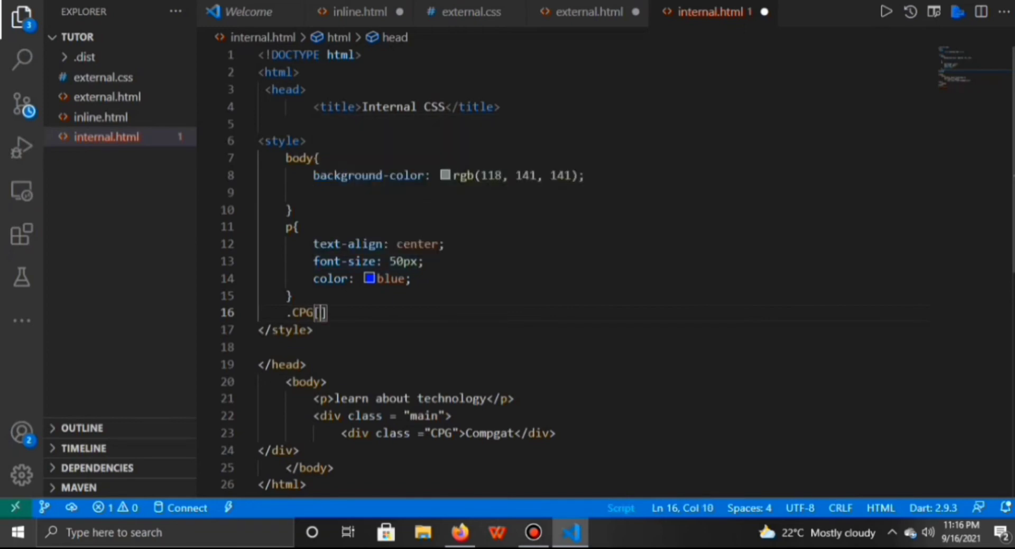
text({)
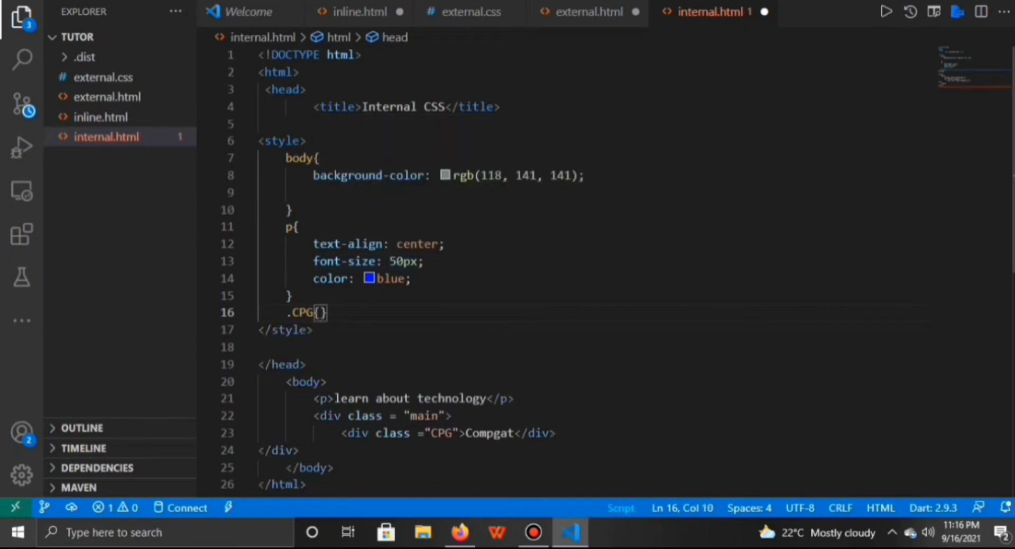
key(enter)
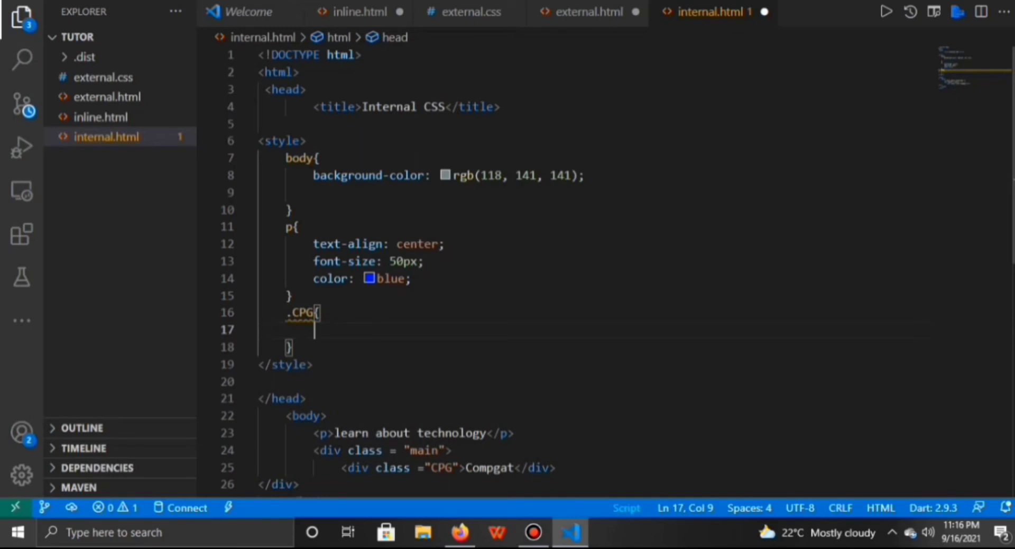
text(color: ;)
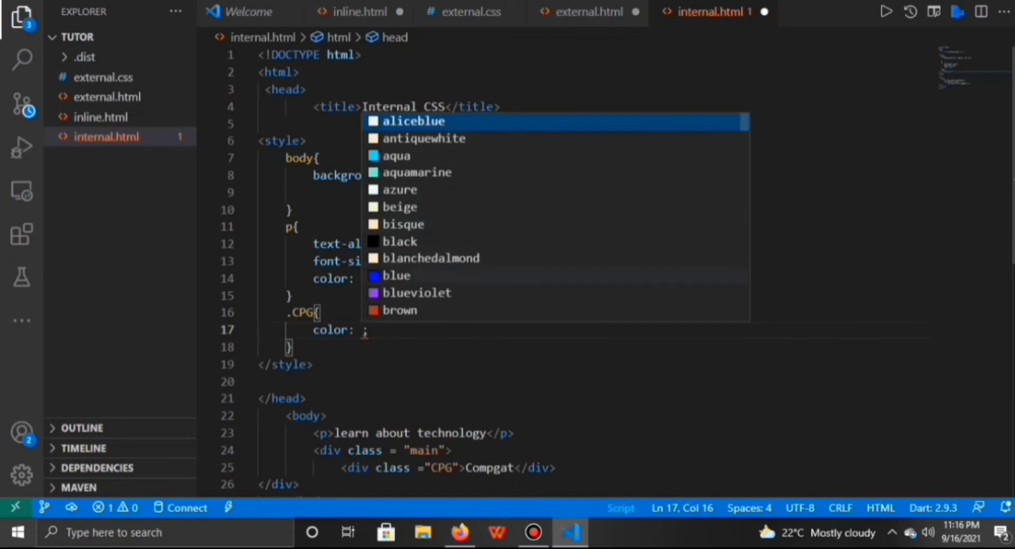
text(blue)
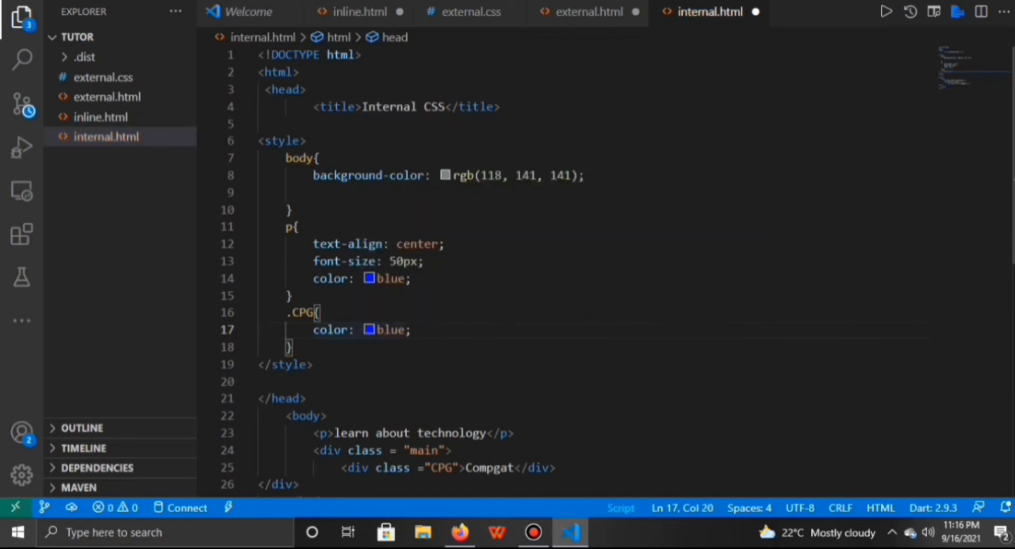
key(enter)
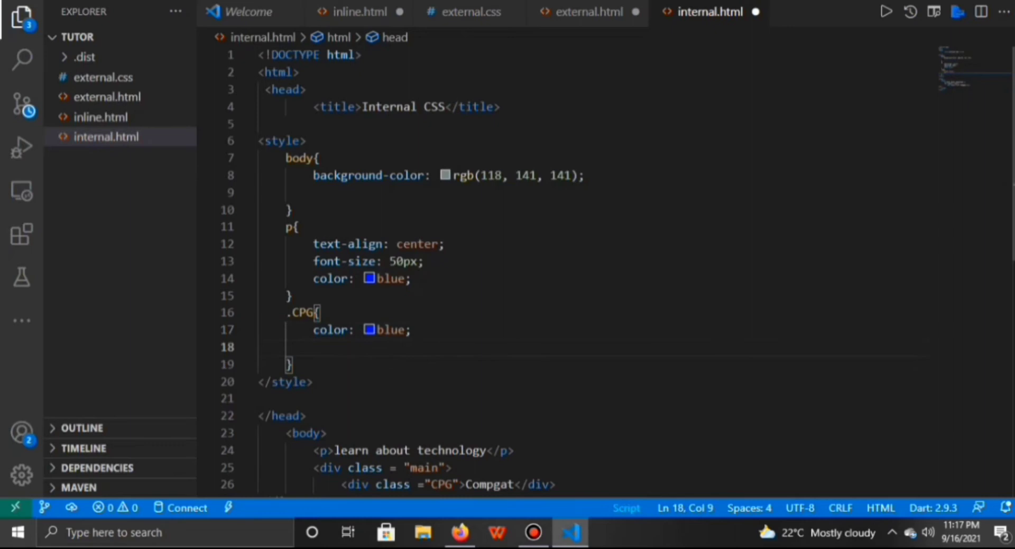
text(font-size: ;)
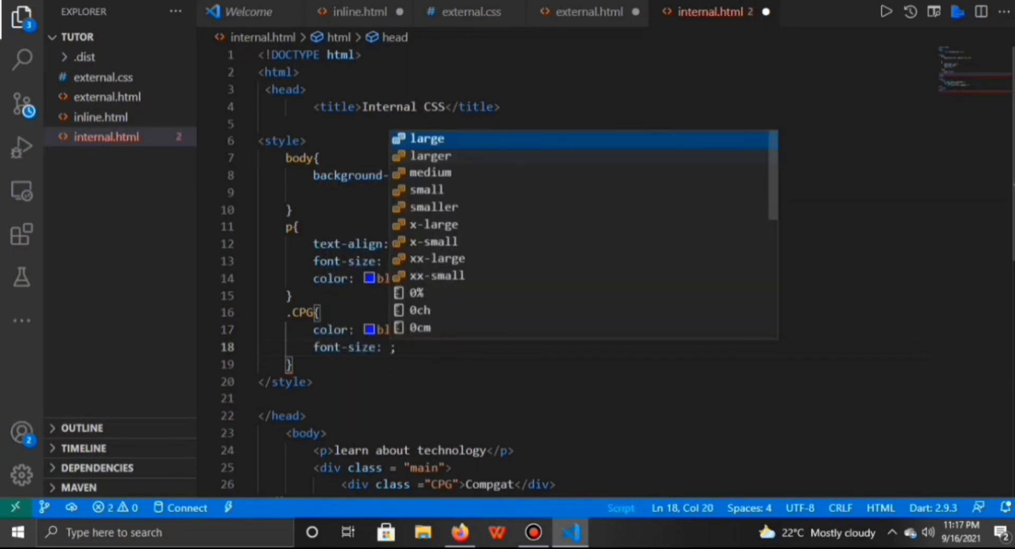
text(5)
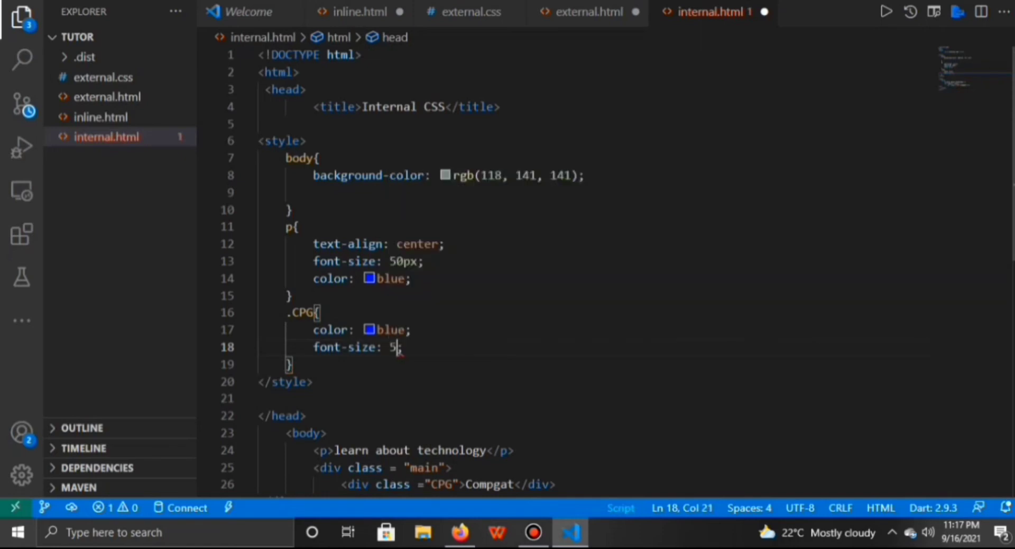
text(0px)
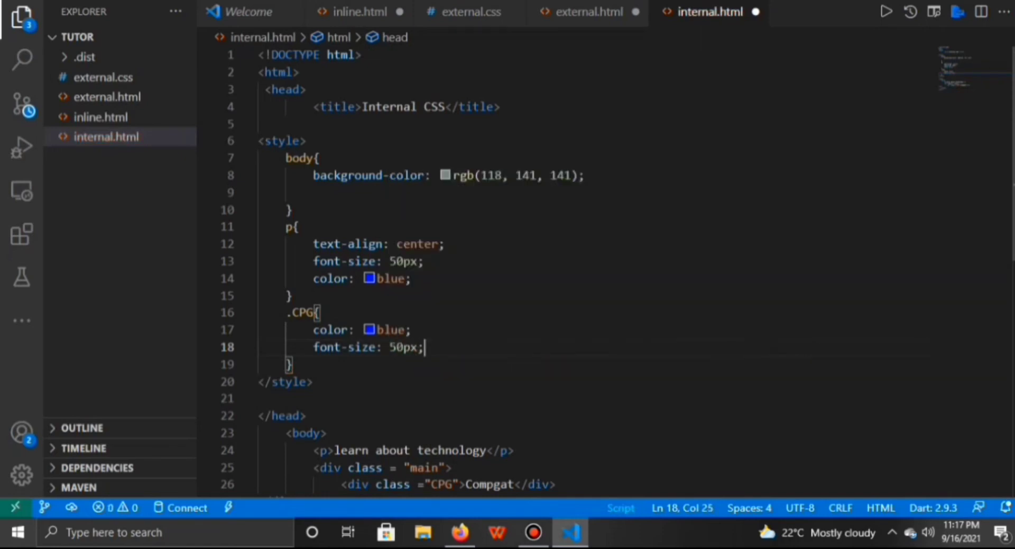
text(te)
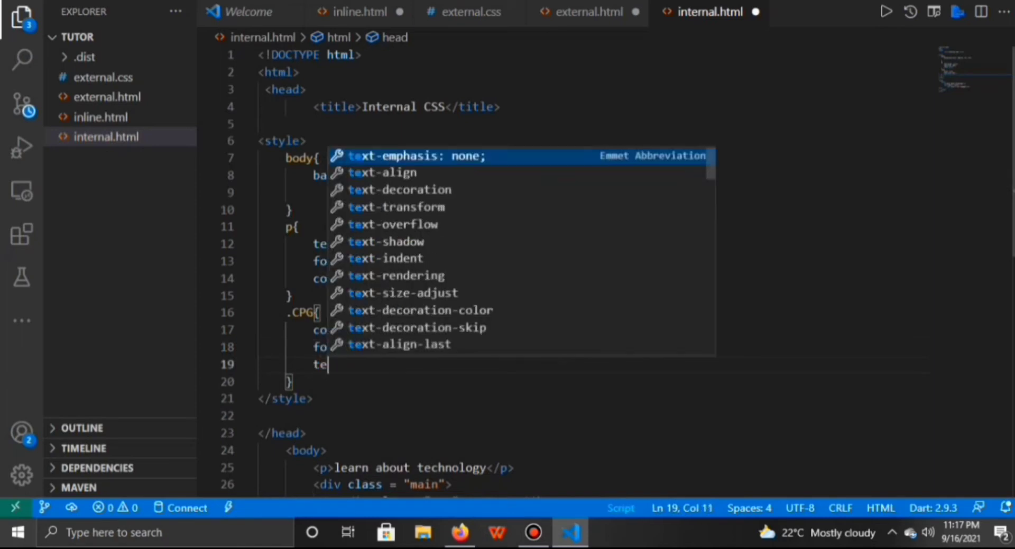
text(xt)
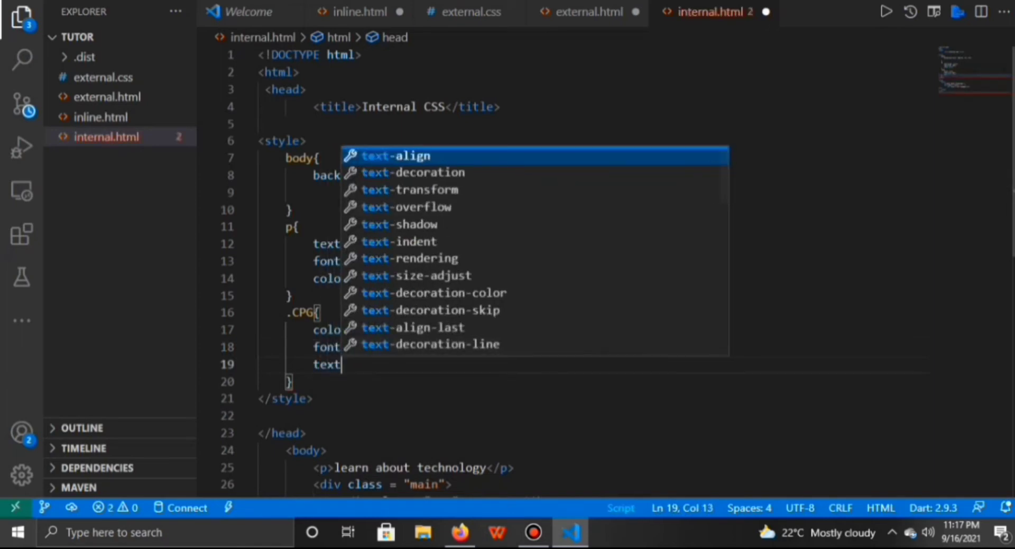
text(-align: center;)
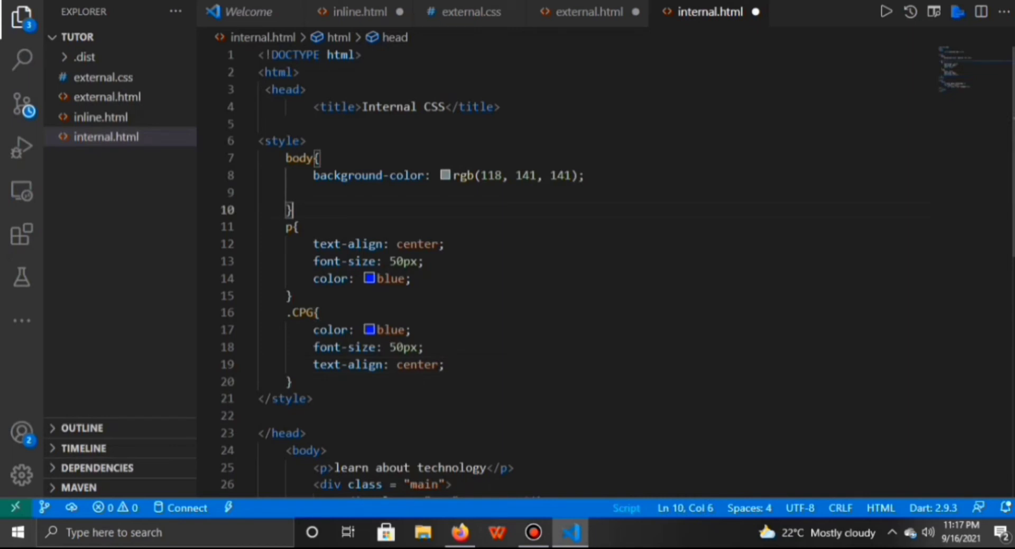
Add a .main rule below .CPG containing text-align: center
key(enter)
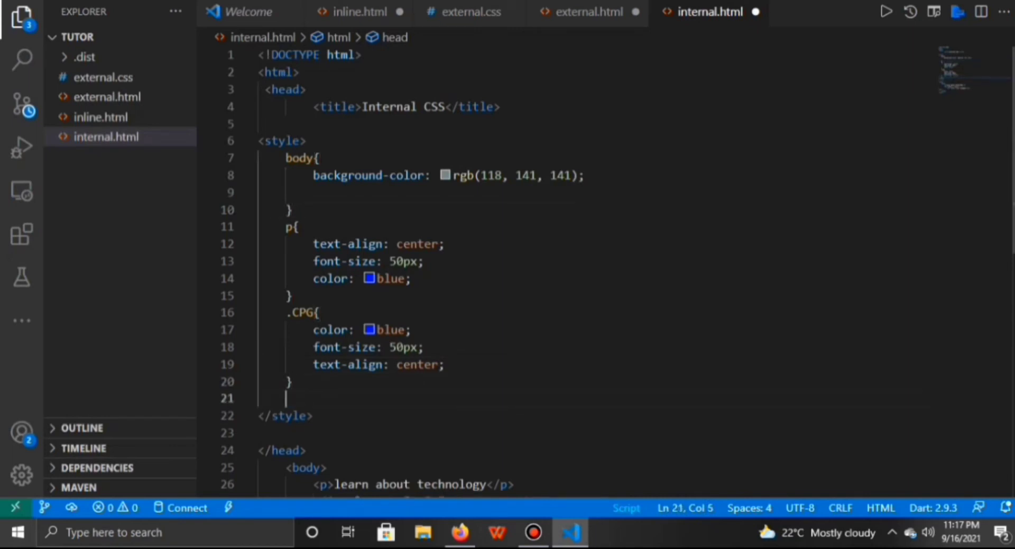
text(.main)
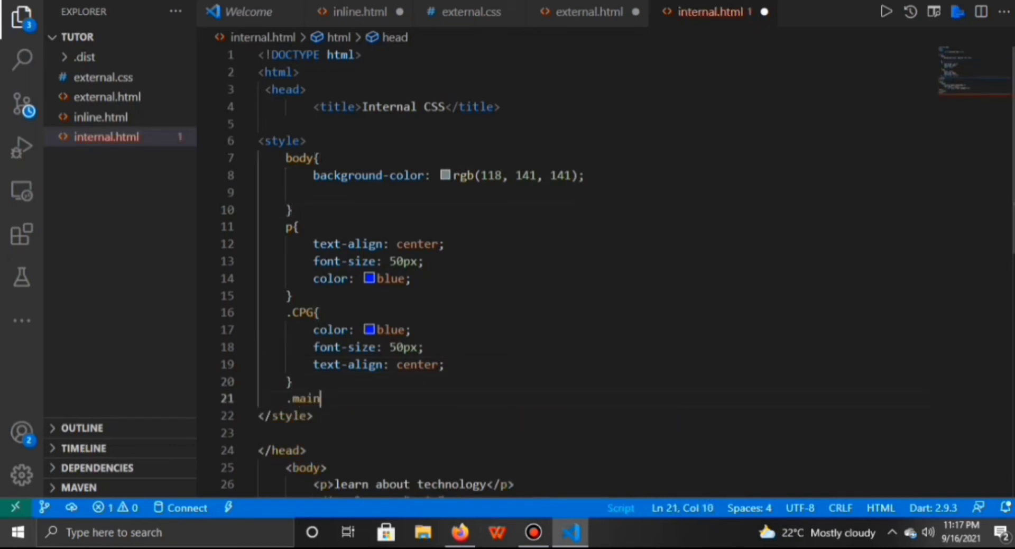
text({)
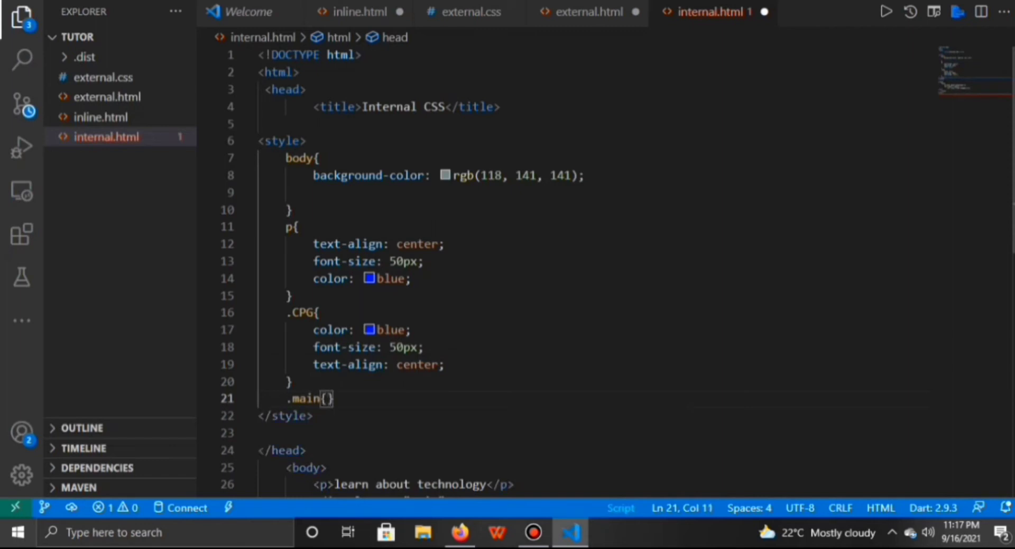
text(text-align: center;)
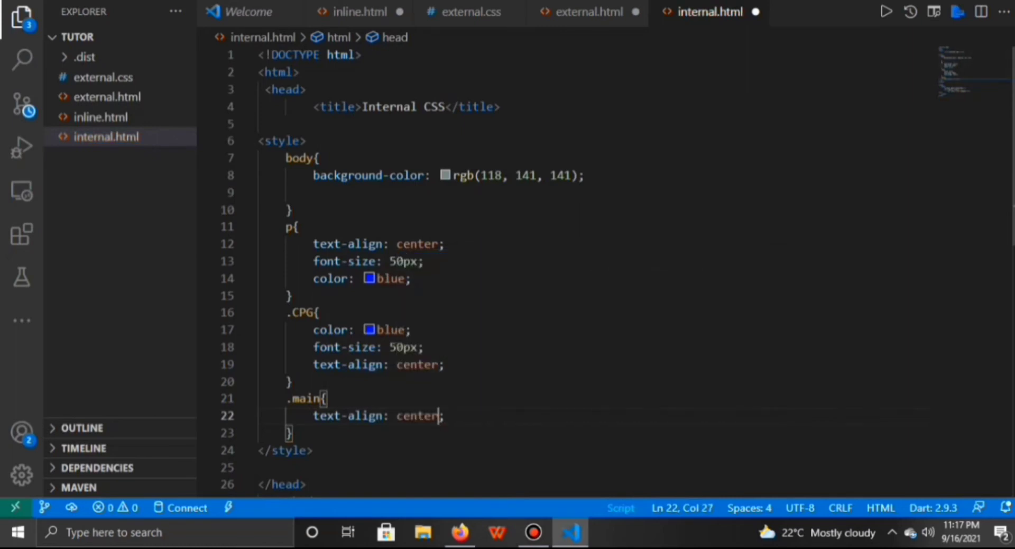
scroll(down, 3)
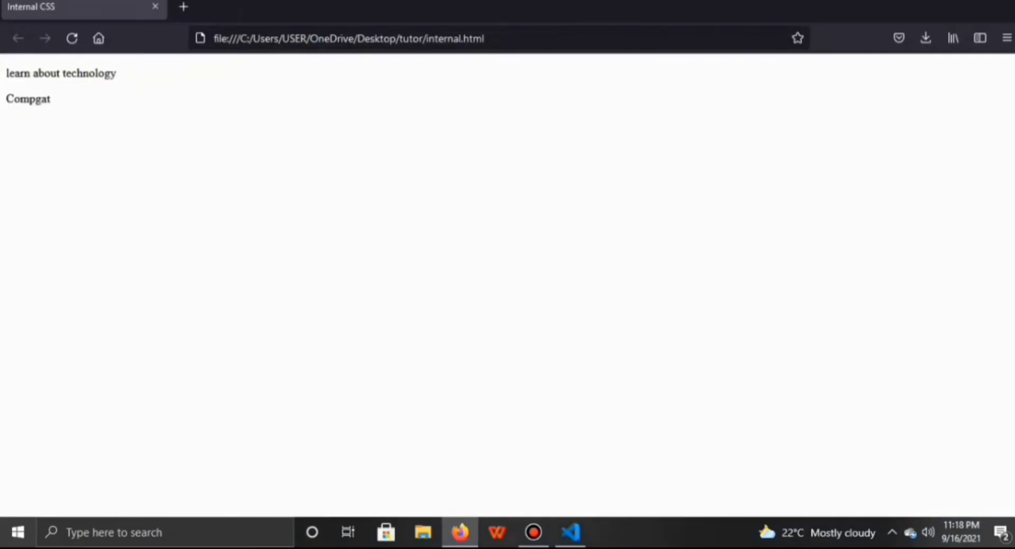
Reload internal.html in Firefox to see the grey background and large centred blue text
click(72, 38)
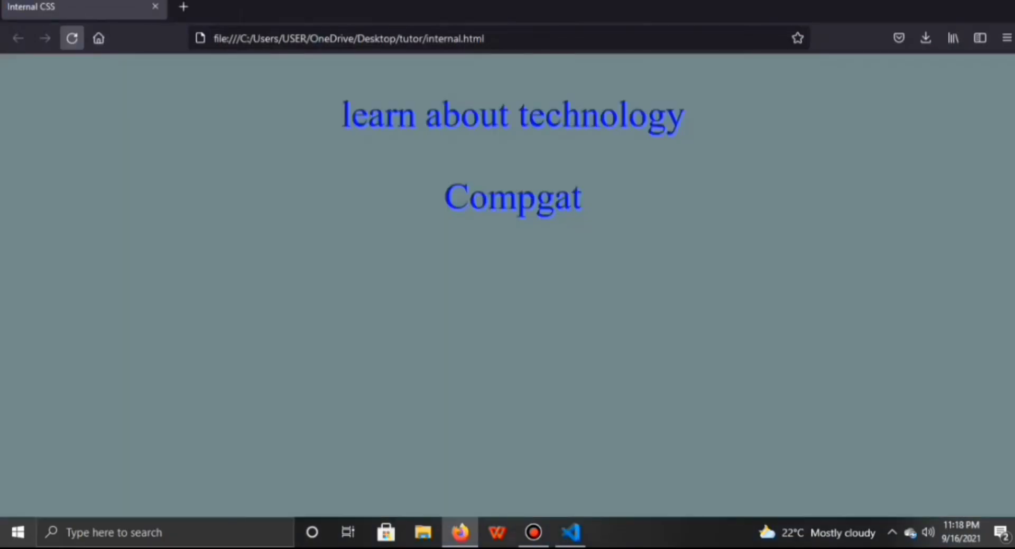
click(72, 37)
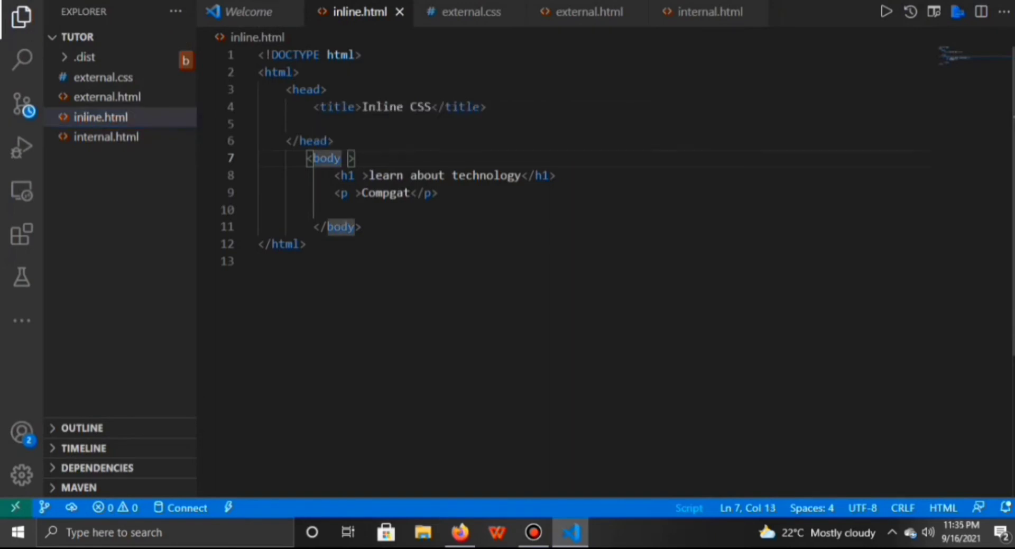
Add style="background-color: aquamarine" to inline.html's body tag
text(style=")
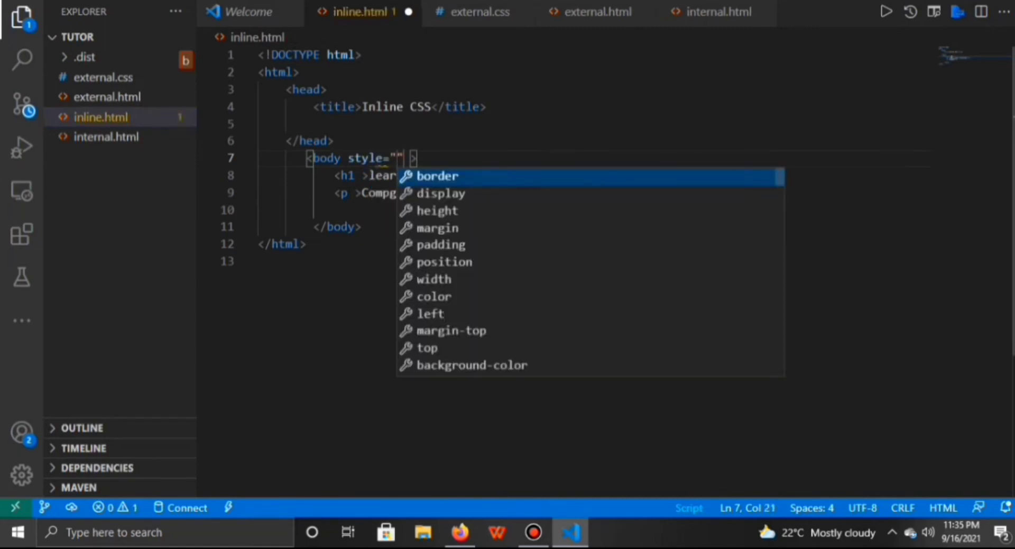
text(b)
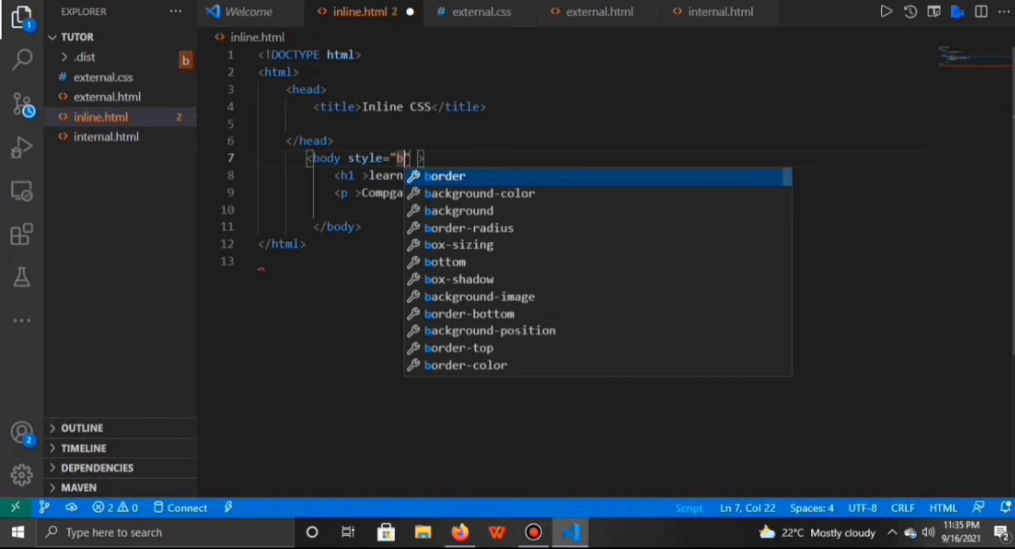
text(ackground-color: ;)
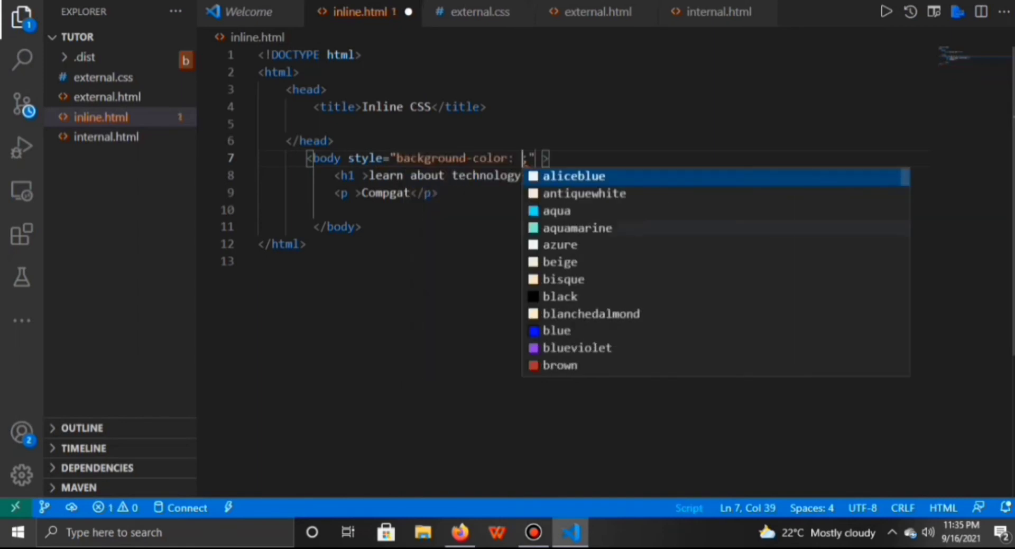
click(576, 227)
text(sty)
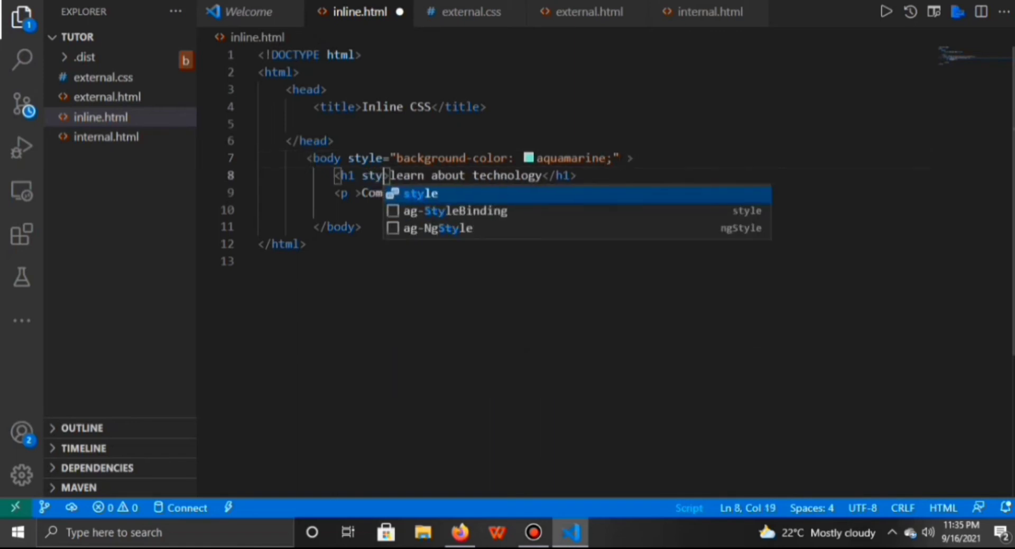
Give the h1 inline styles text-align center, font-size larger, color blueviolet
text(l)
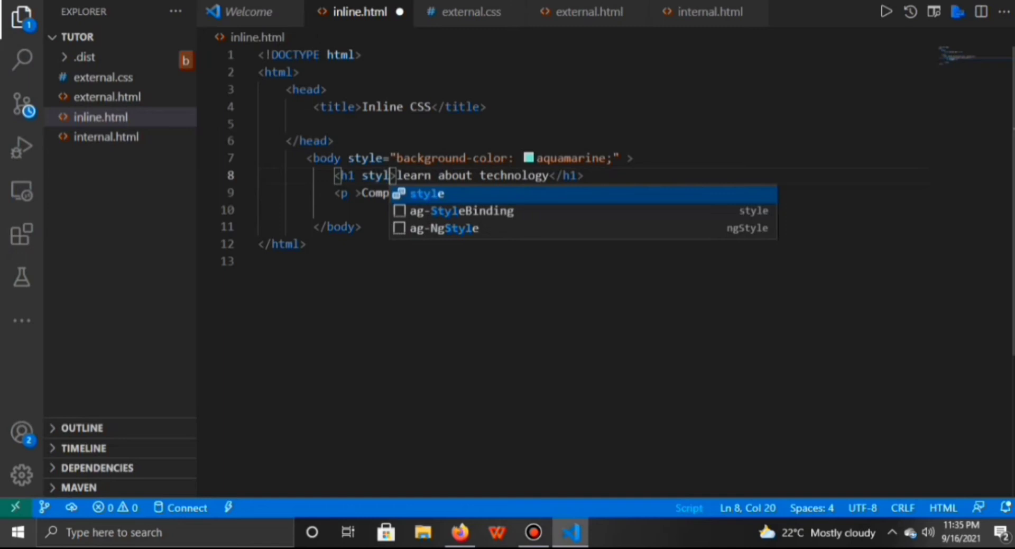
text(e=")
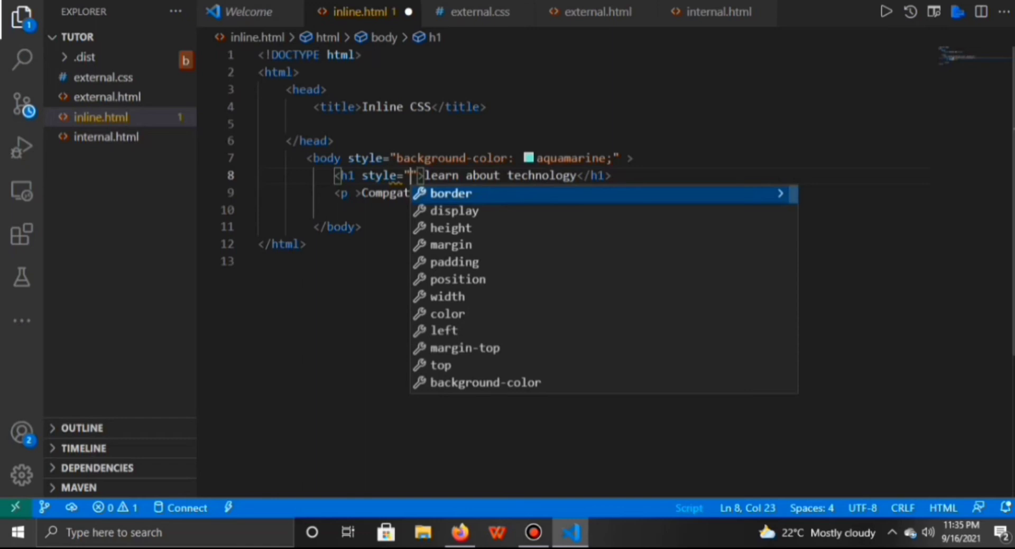
text(text-align: ;)
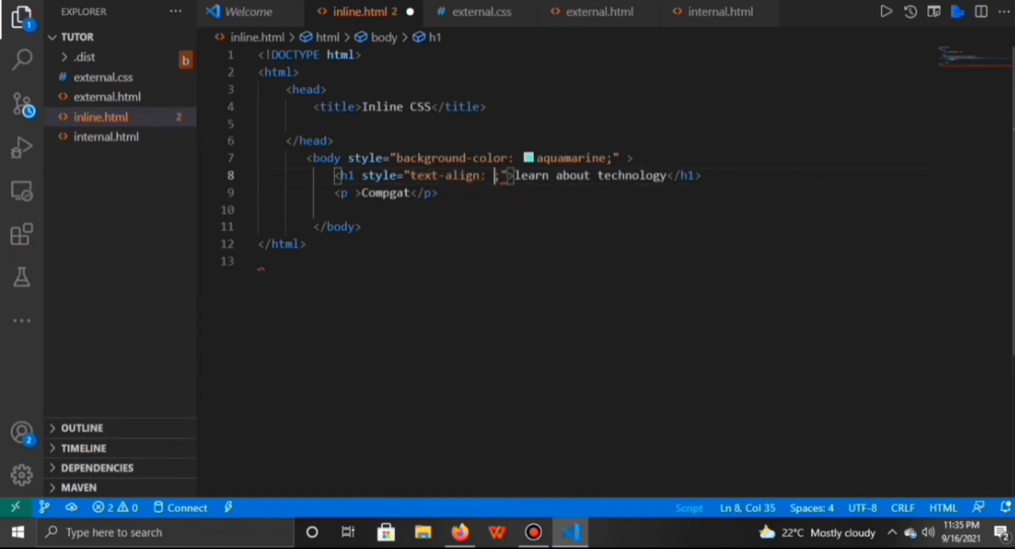
text(center;)
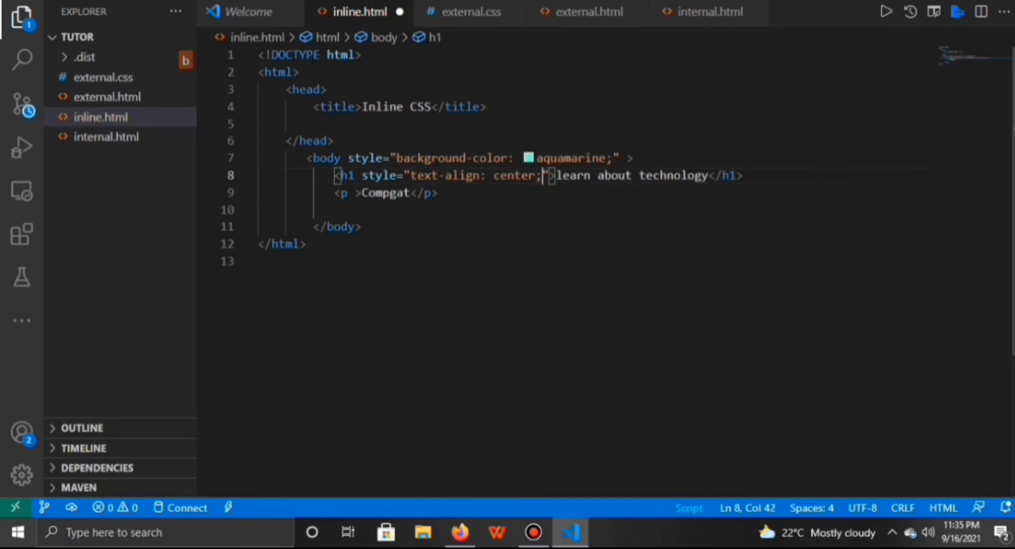
text(font-size: larg)
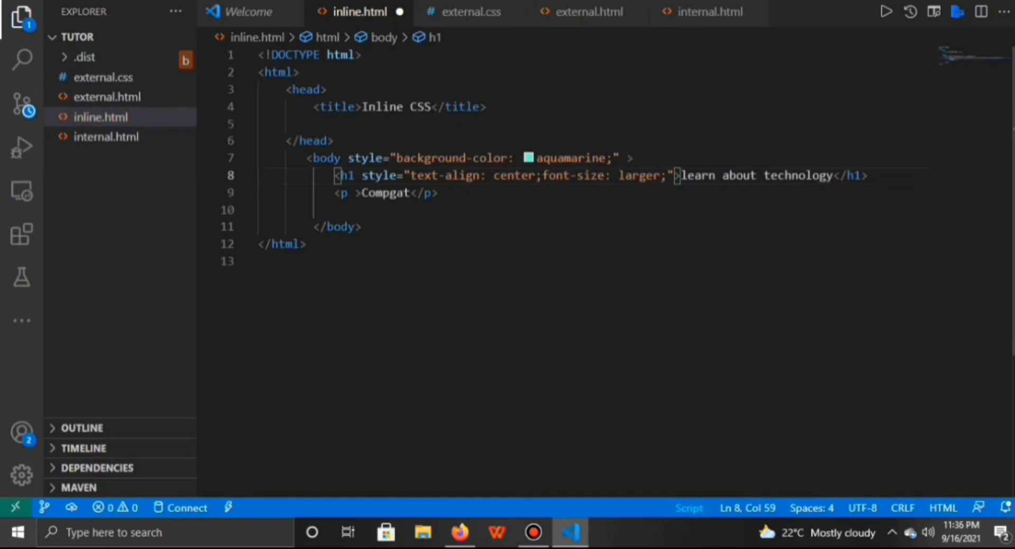
text(color: ;)
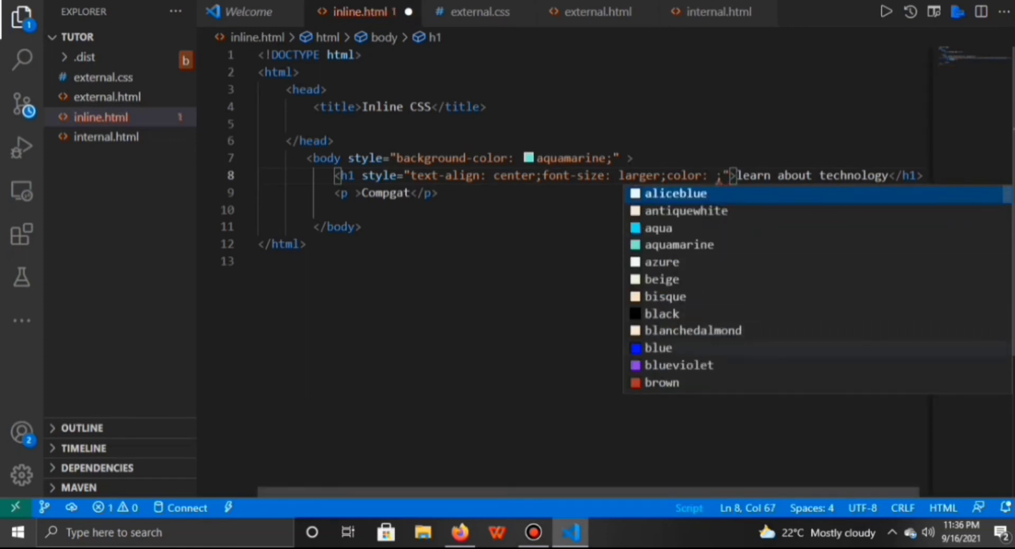
click(679, 364)
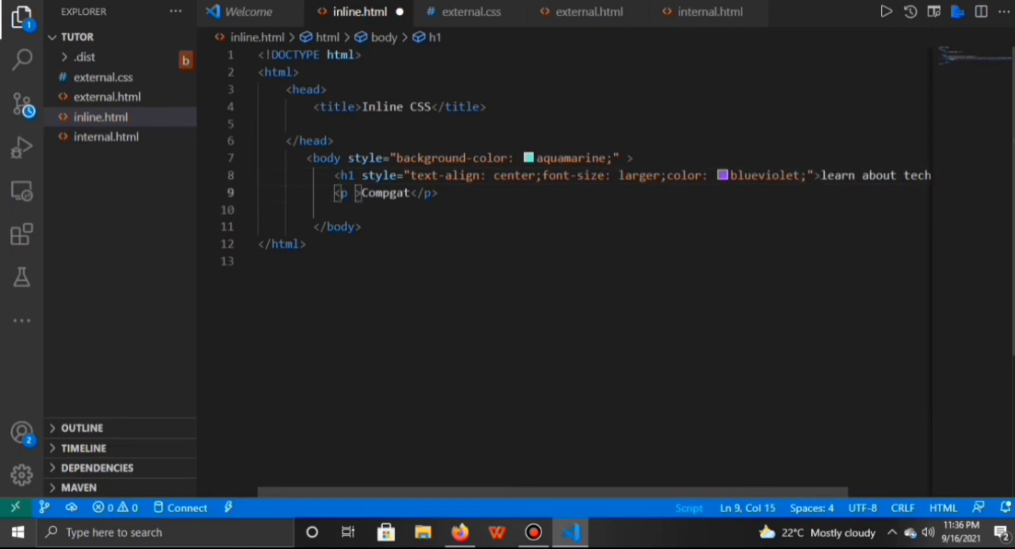
text(style=")
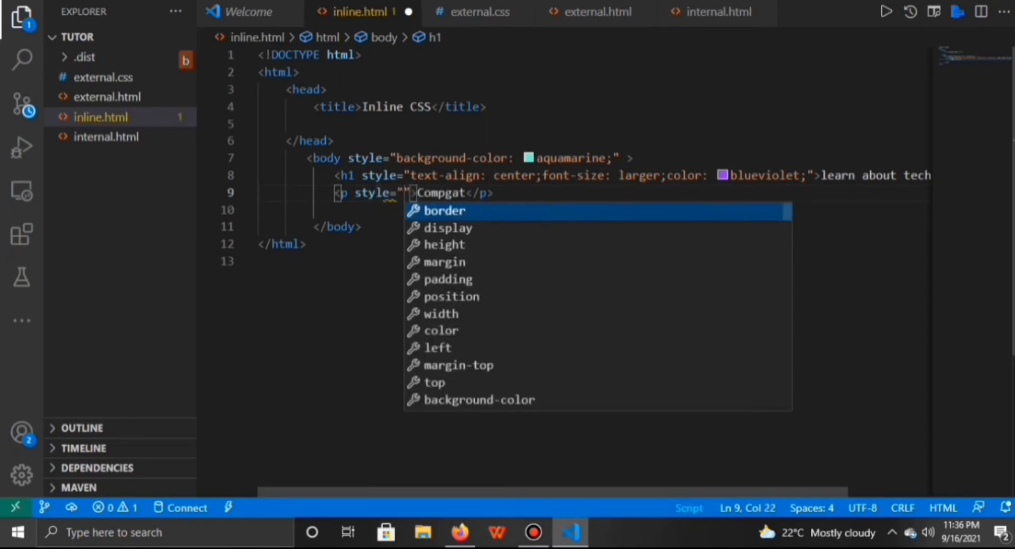
Style the Compgat paragraph rgb(8, 8, 199), centred, 50px, and save inline.html
text(colo)
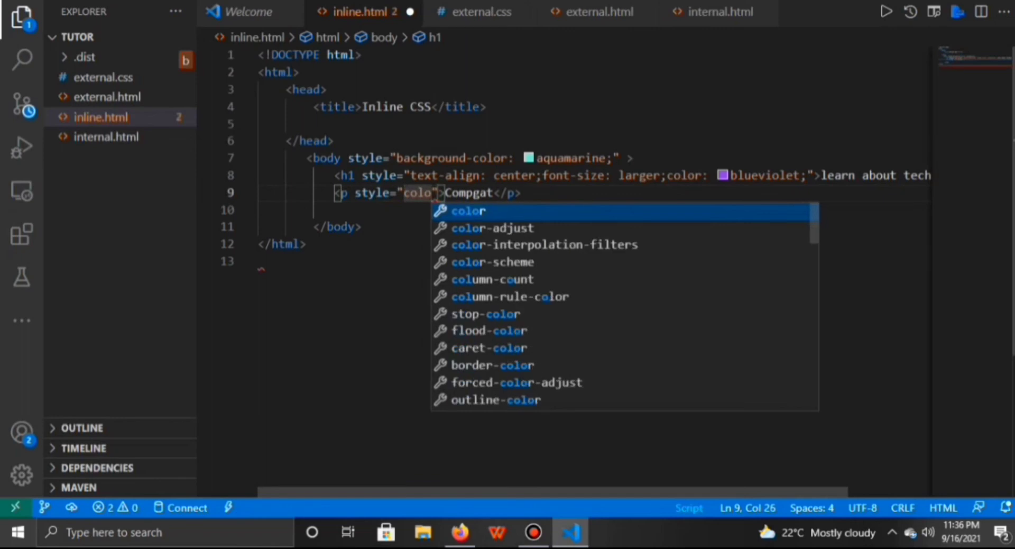
text(r: ;)
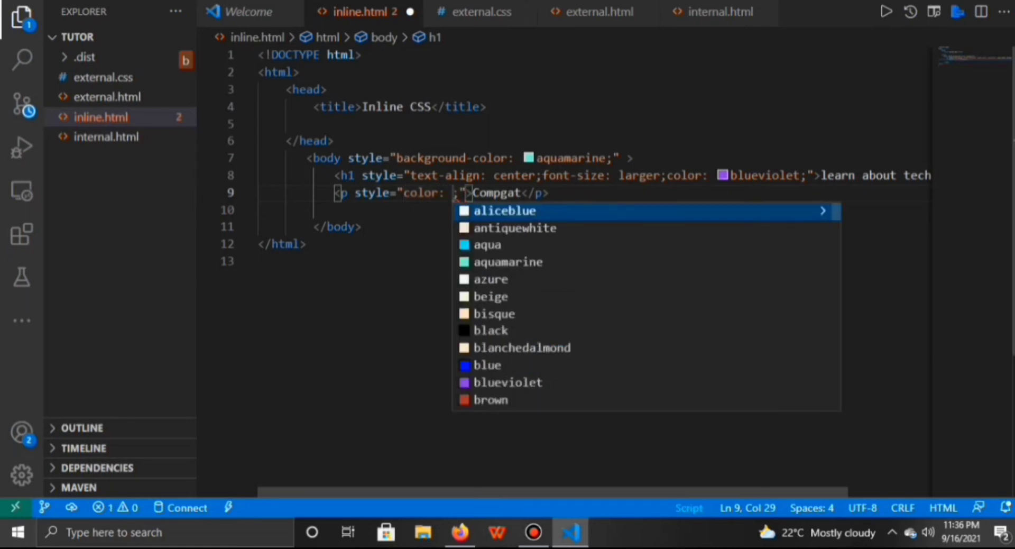
text(blue)
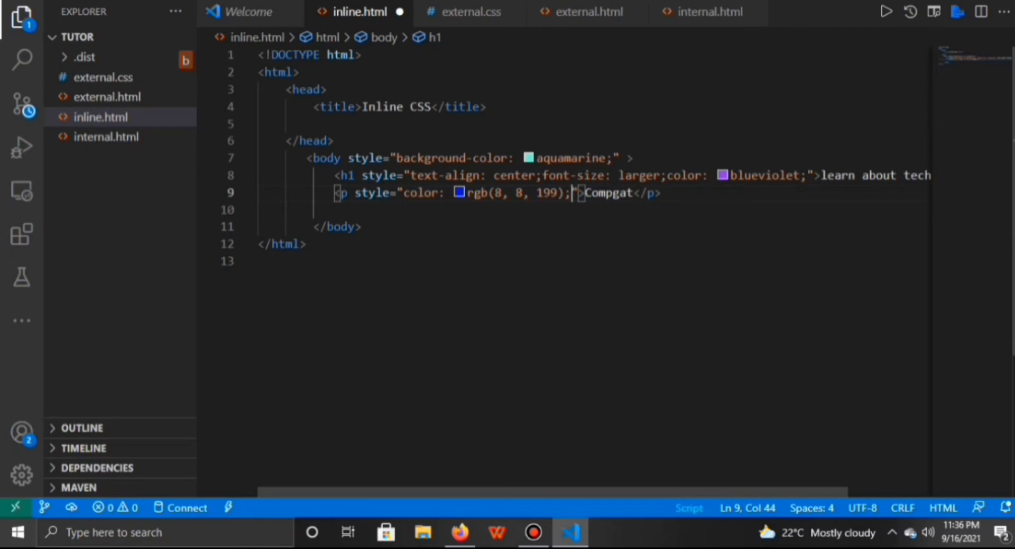
text(te)
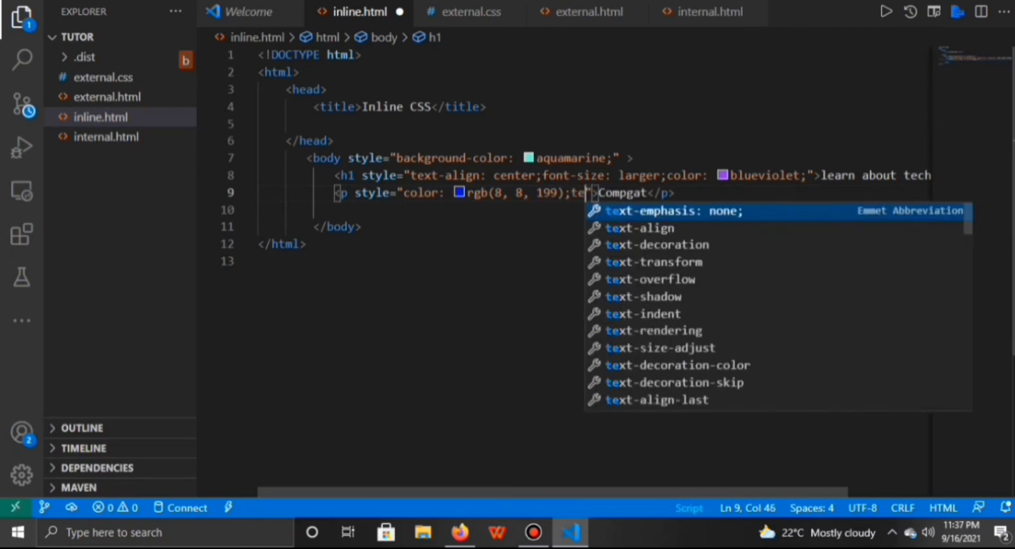
text(xt-align: ;)
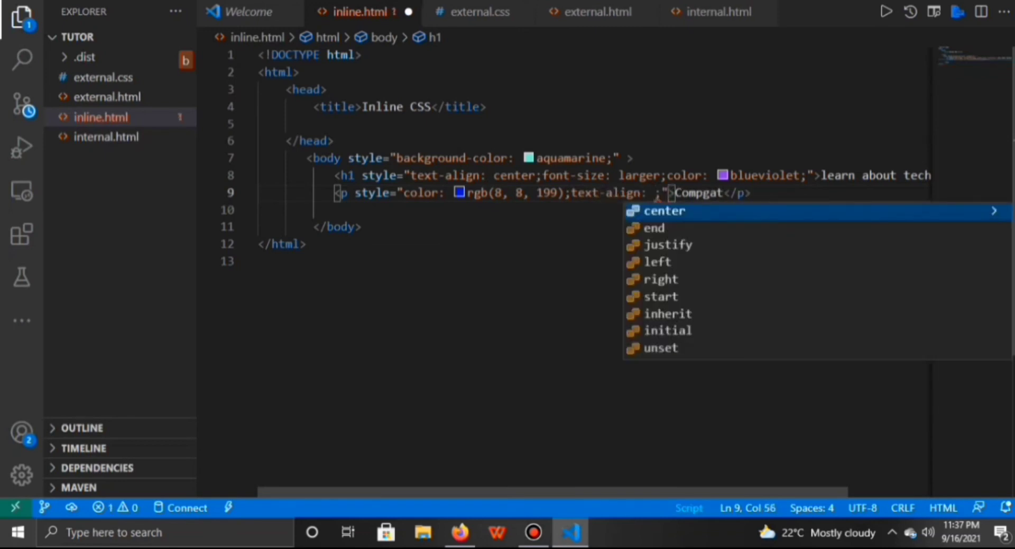
click(663, 210)
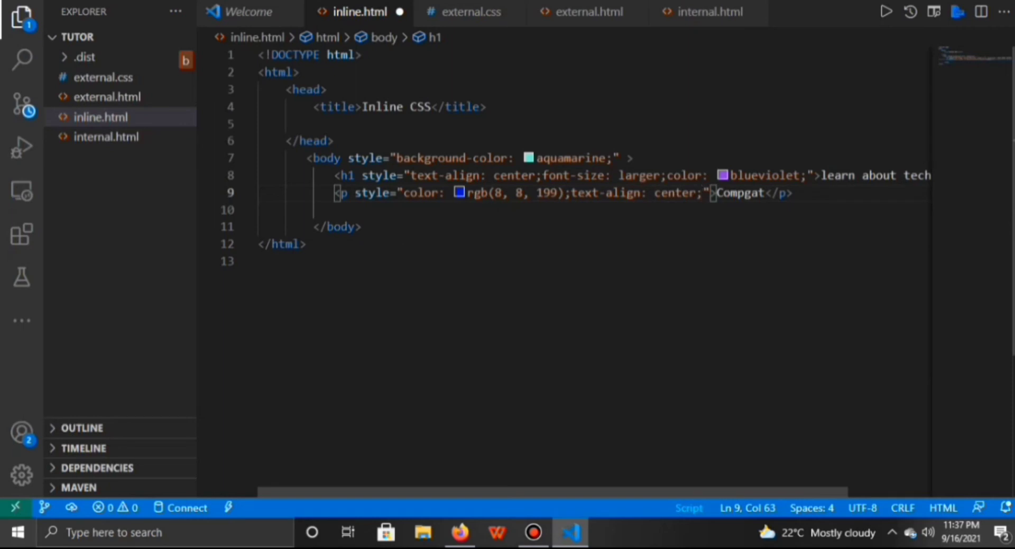
text(font-size: ;)
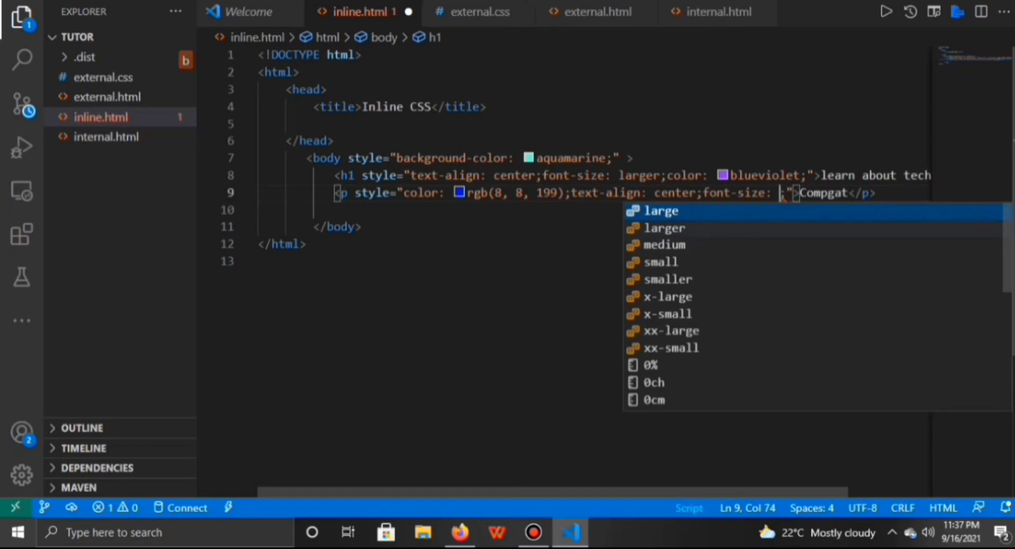
text(50)
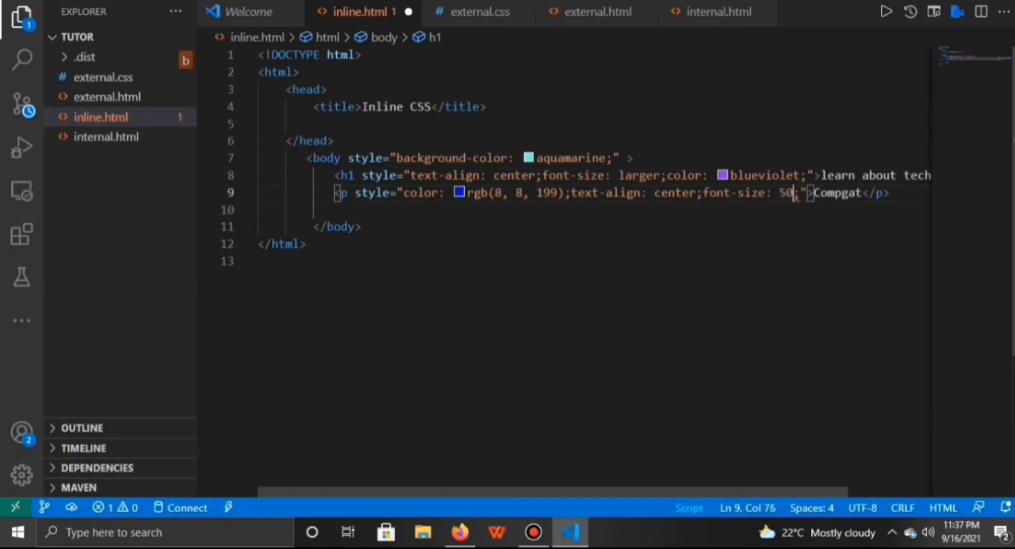
text(px)
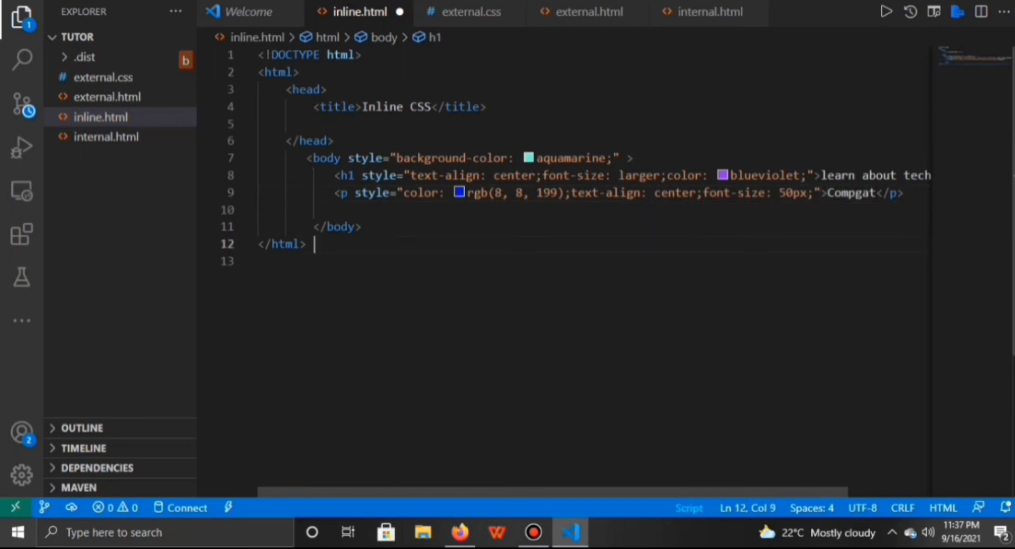
key(ctrl+s)
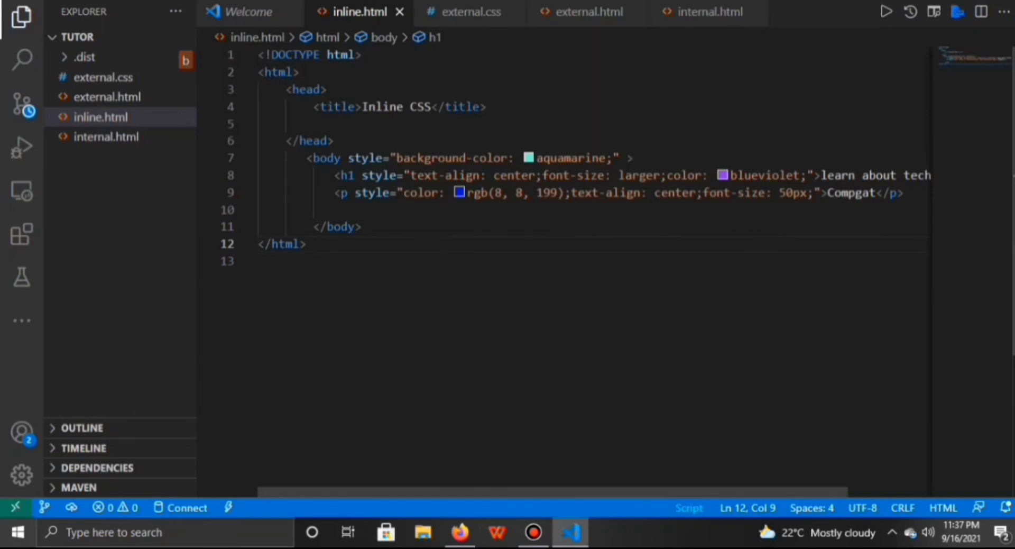
Reload the Inline CSS page in Firefox to preview the aquamarine, blueviolet and blue styling
click(461, 532)
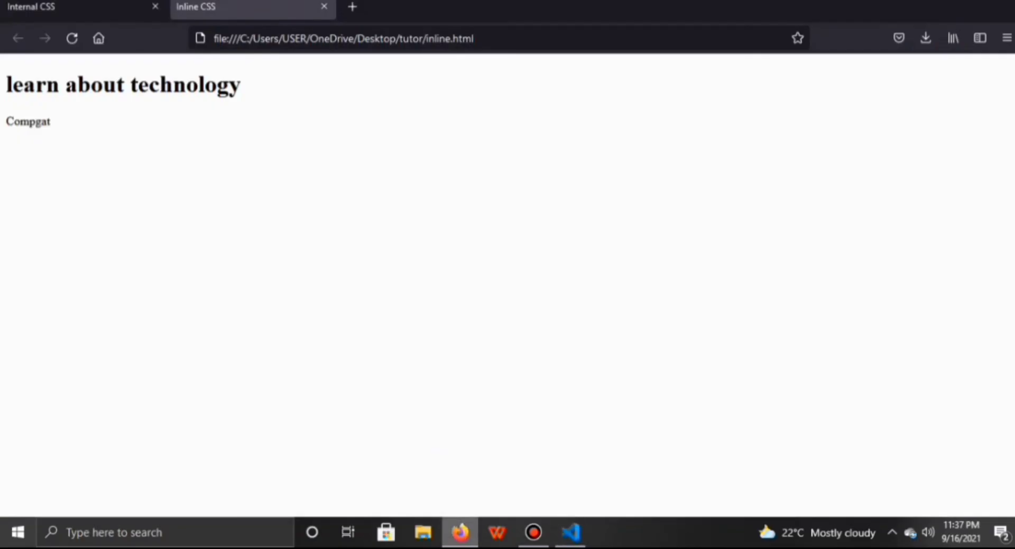
click(72, 37)
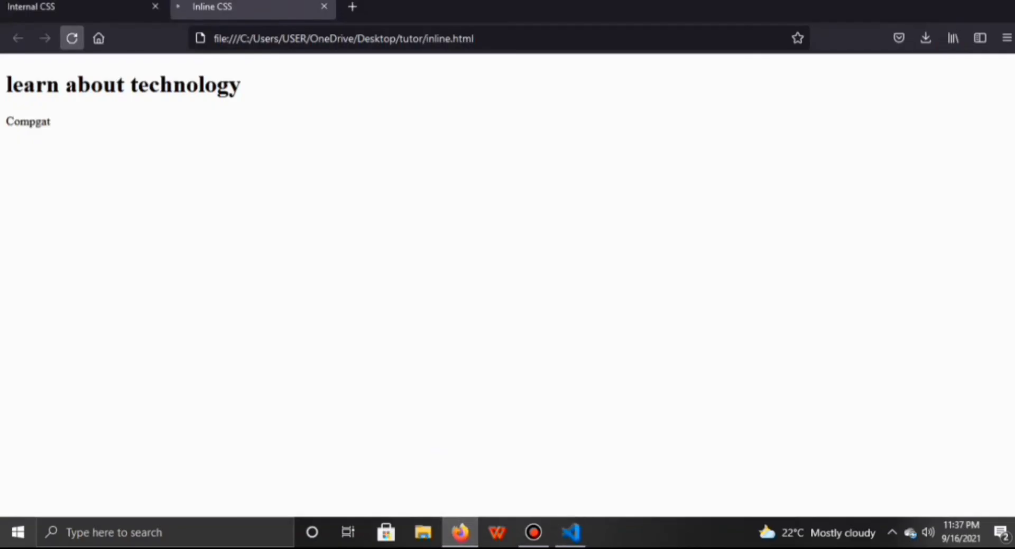
click(72, 38)
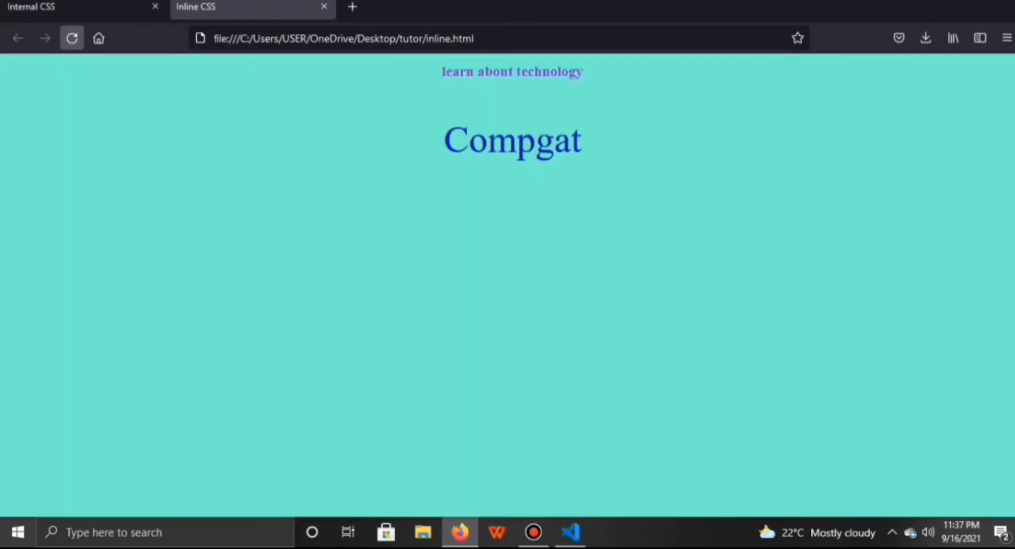
click(72, 37)
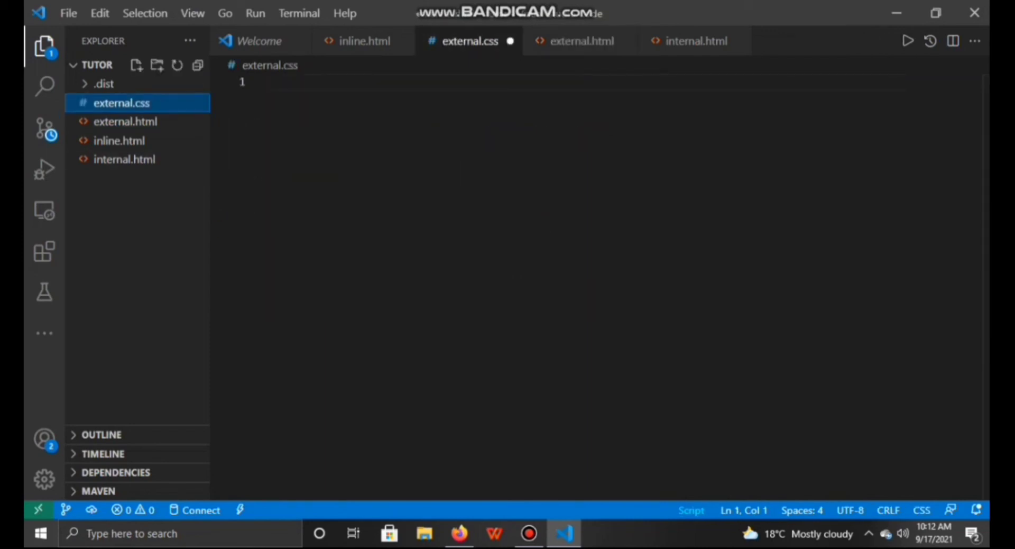
Add empty rule blocks for body, p, .main and .CPG to external.css
text(body)
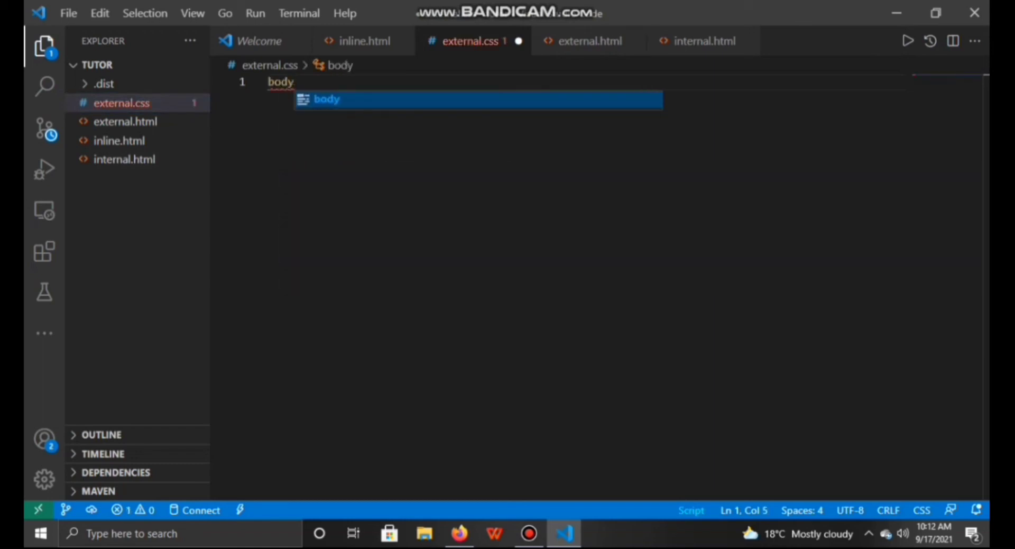
text({)
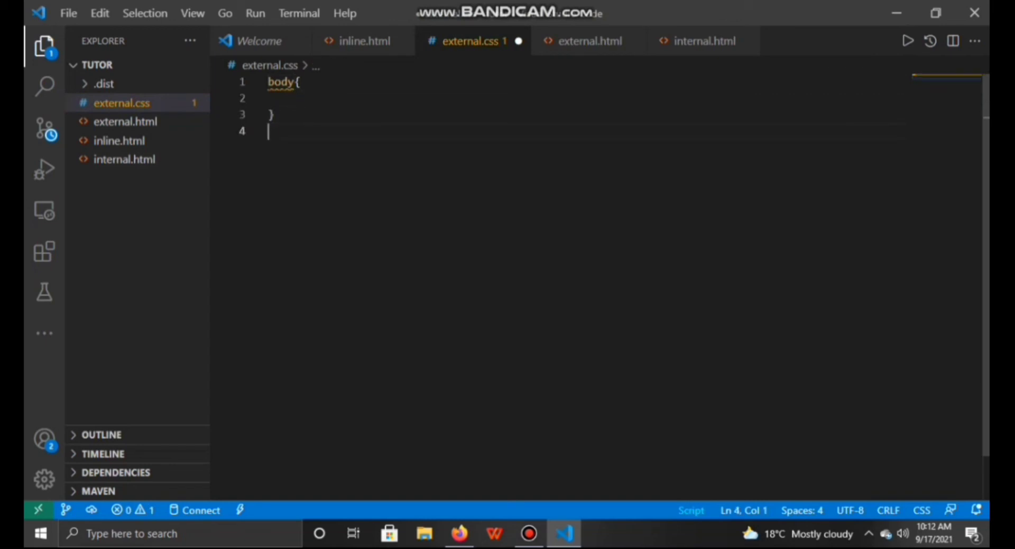
text(p{)
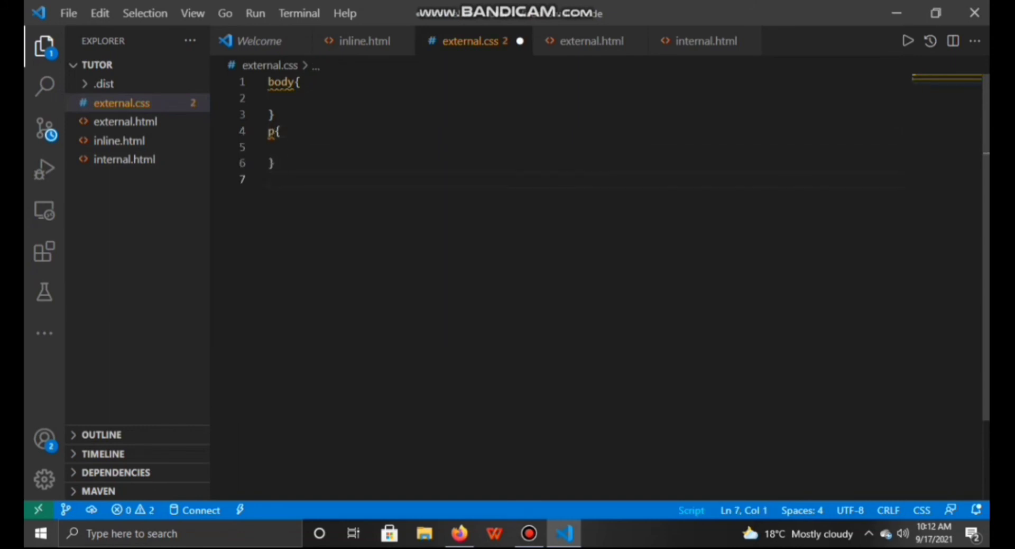
text(.mai)
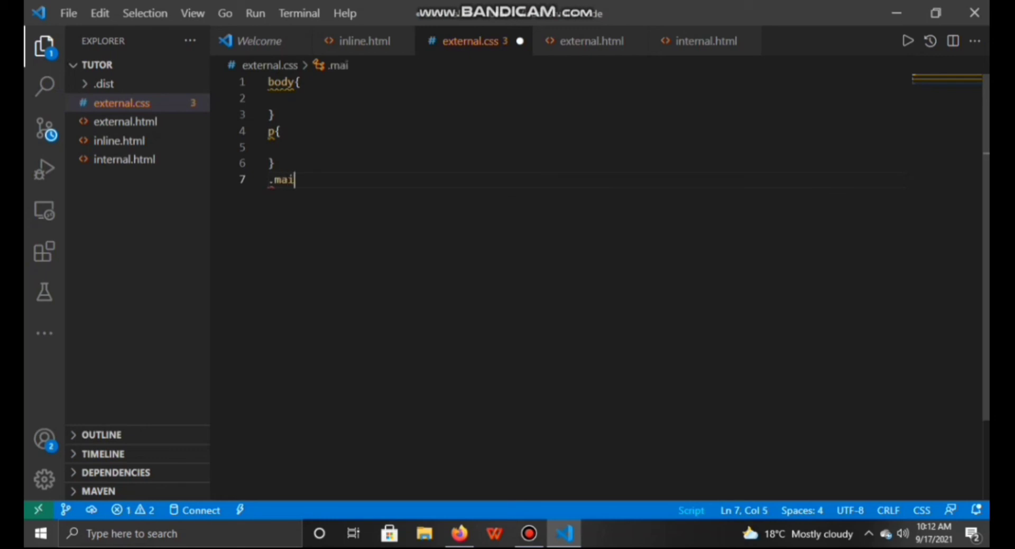
text(n{)
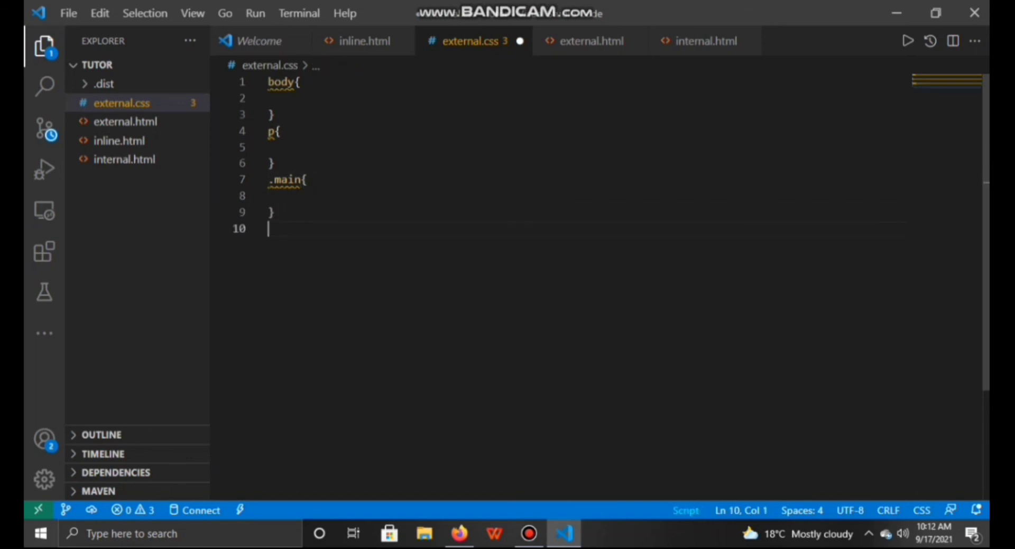
text(.)
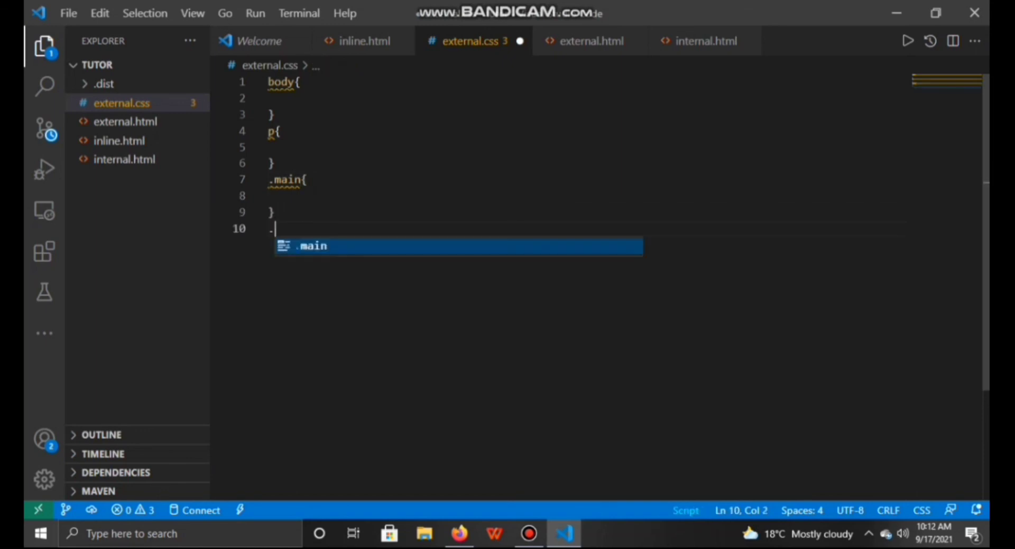
text(CP)
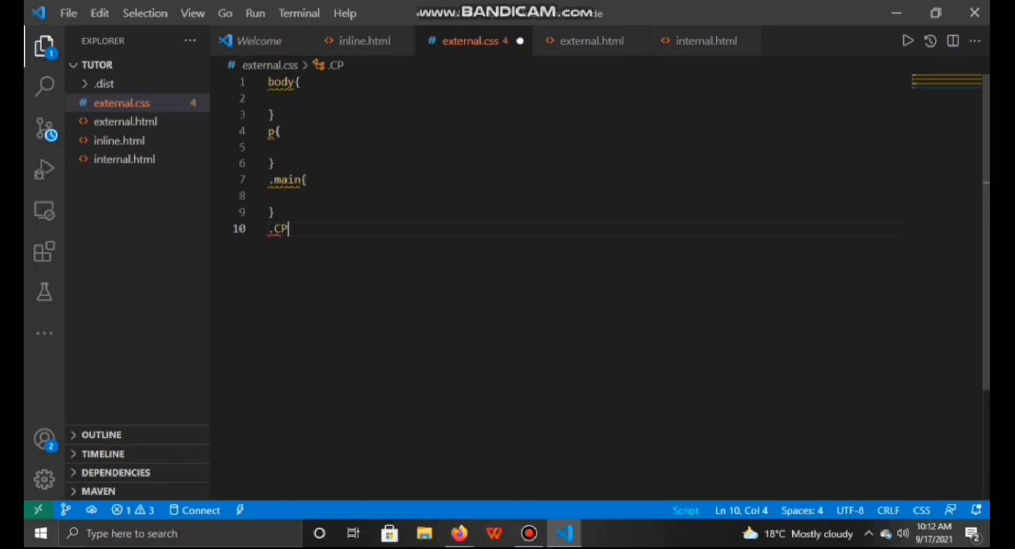
text(G)
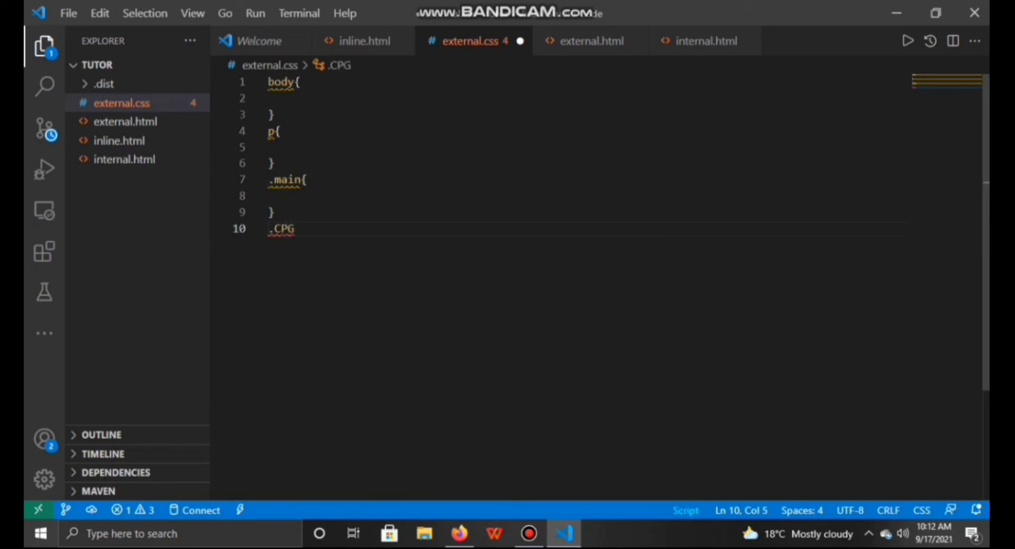
text({)
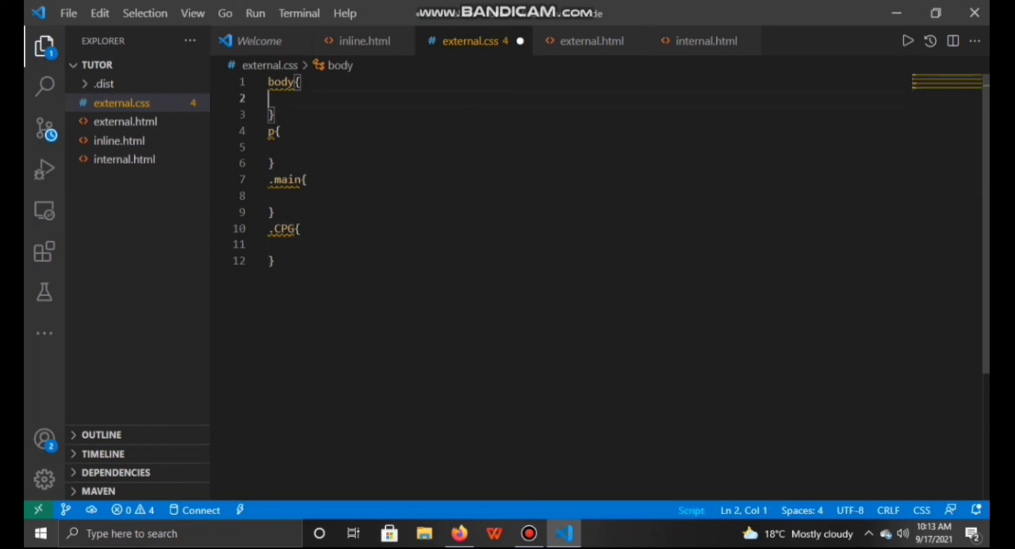
Give the body rule an aqua background colour
text(backgroun)
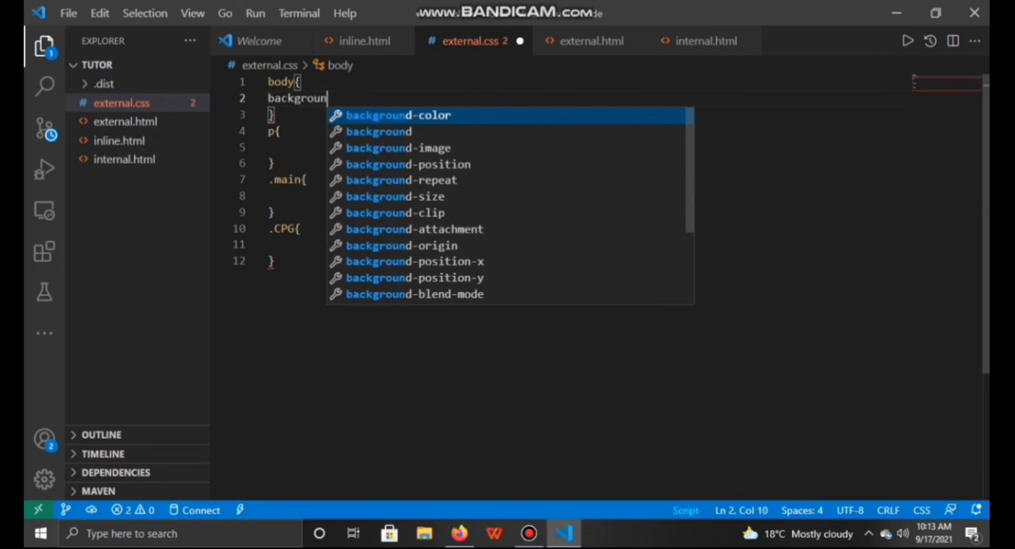
text(d;)
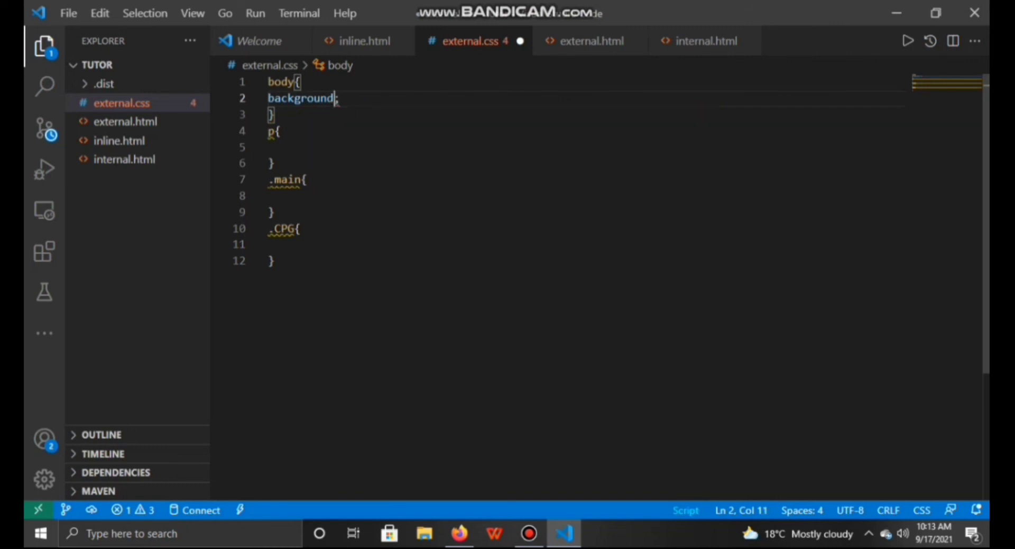
text(-color:)
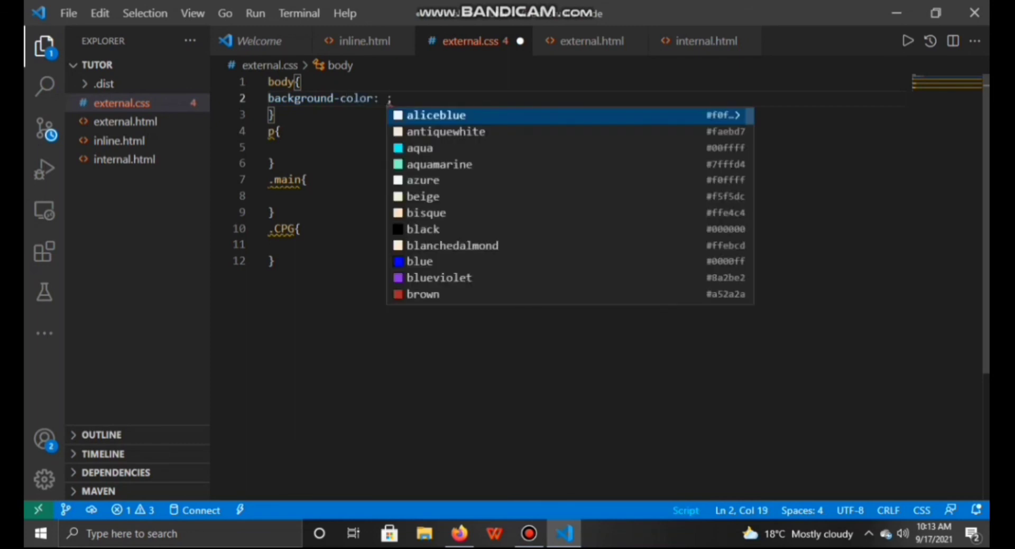
text(aqua)
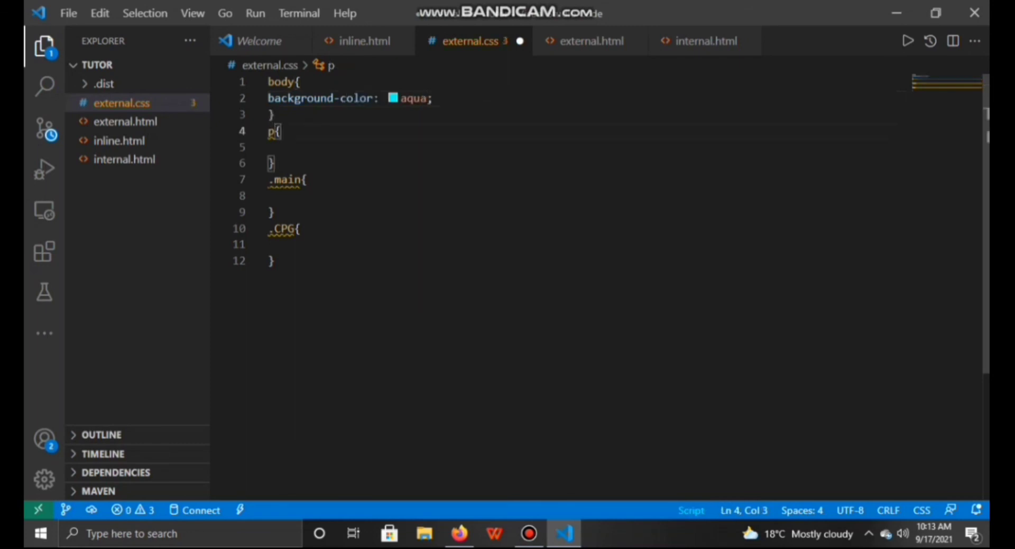
Make paragraphs centred, blue and 70px in font size
key(enter)
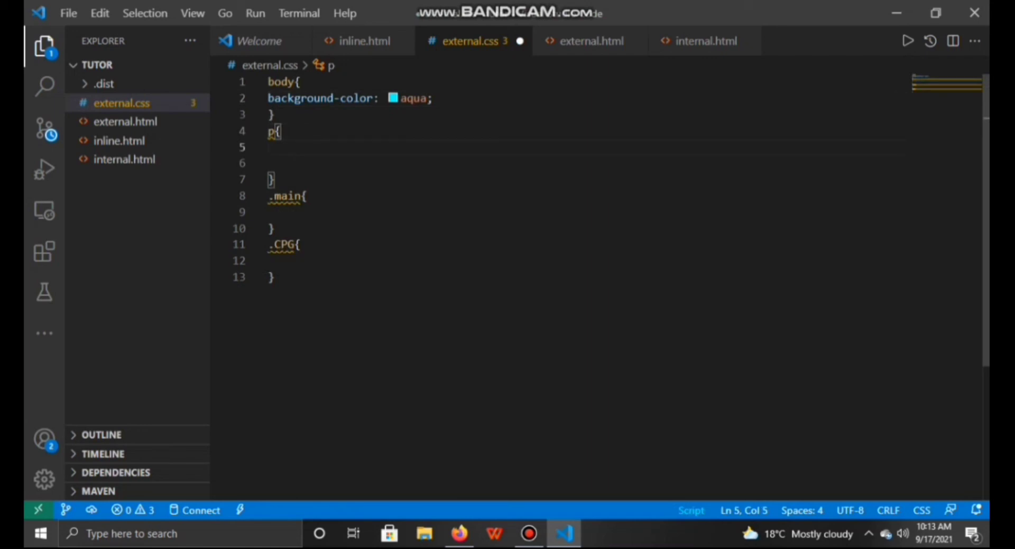
text(t)
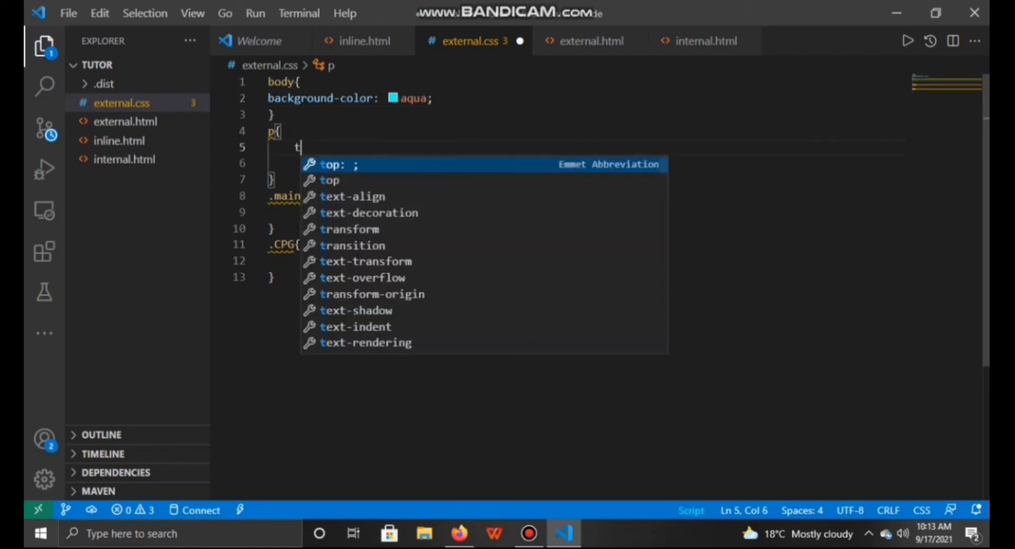
text(ext)
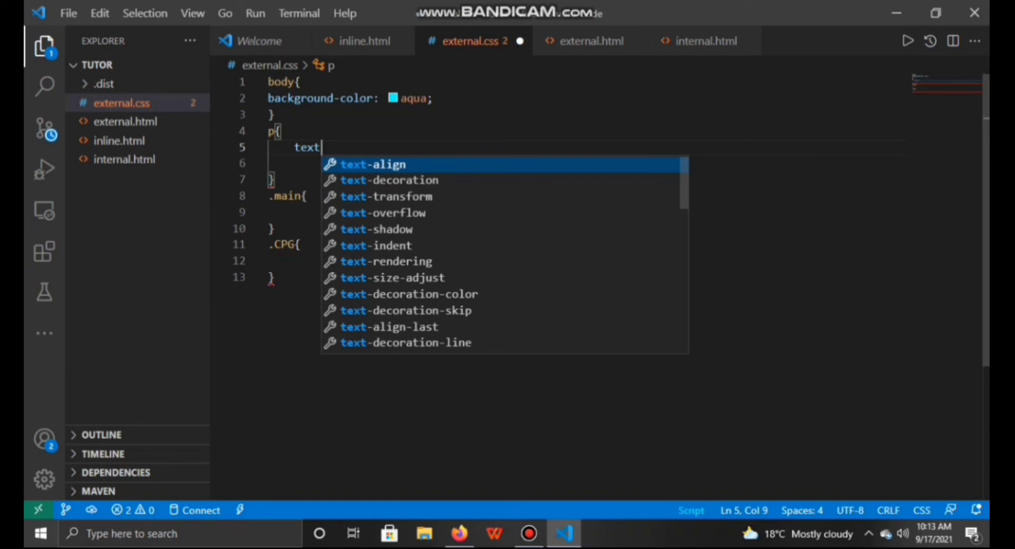
text(-align: center;)
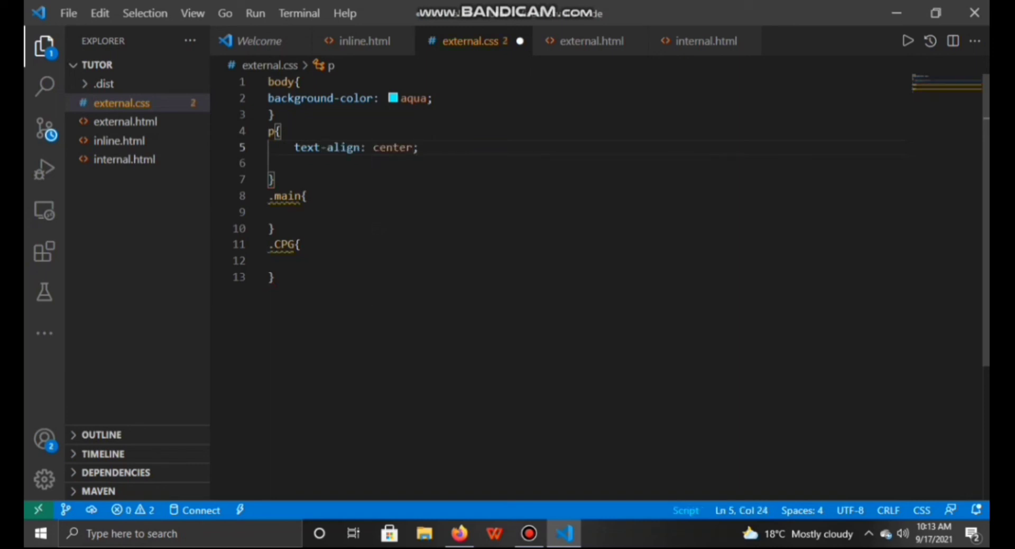
key(enter)
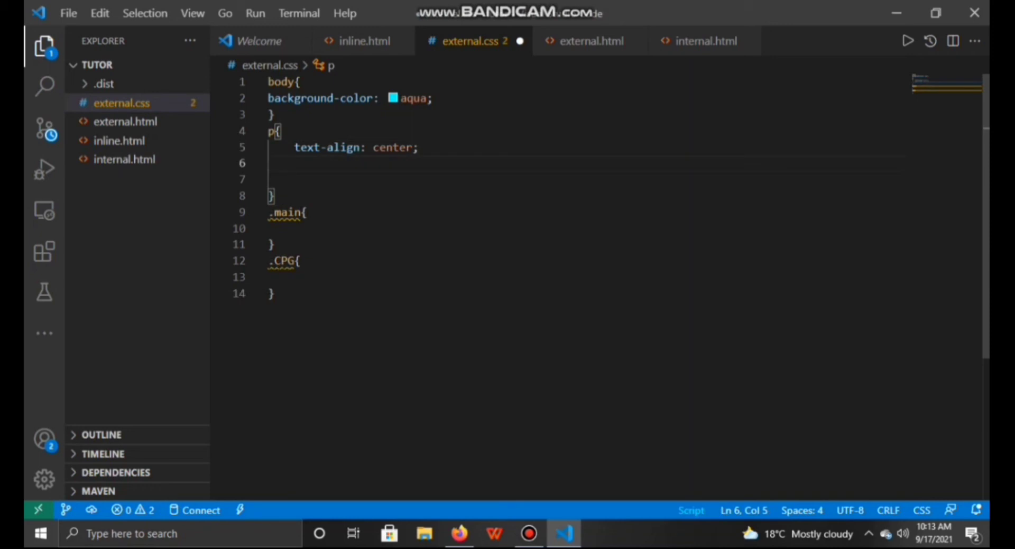
text(color)
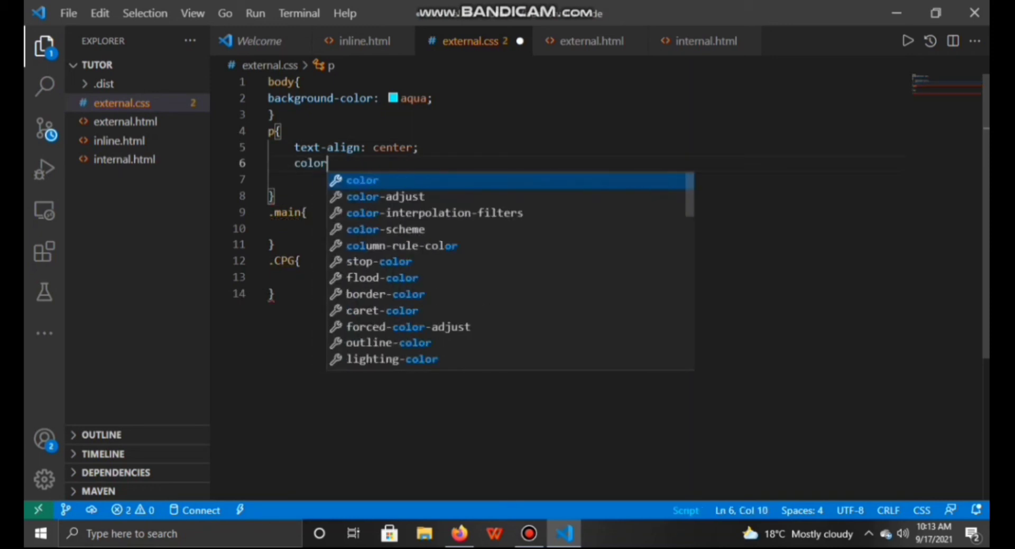
text(: blue;)
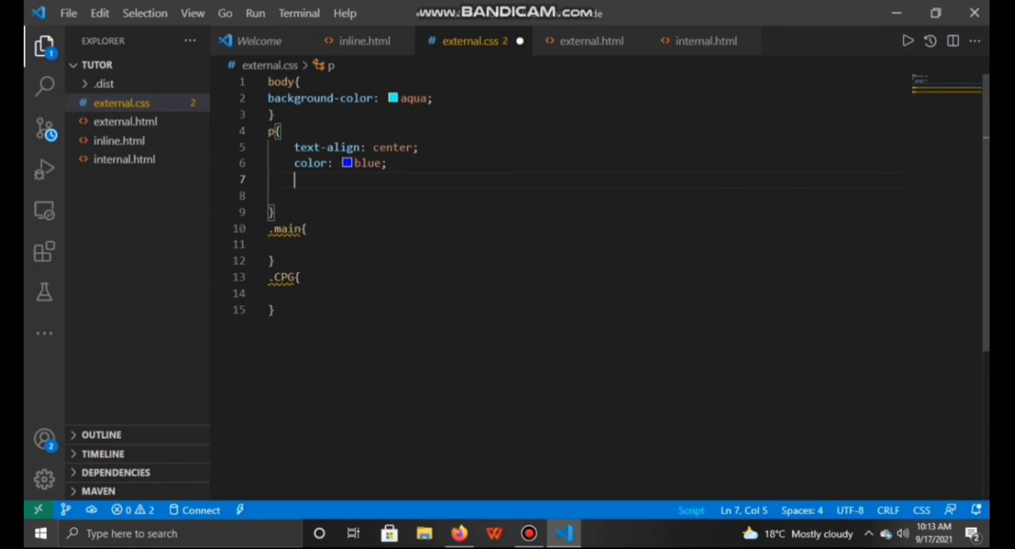
text(font-size: ;)
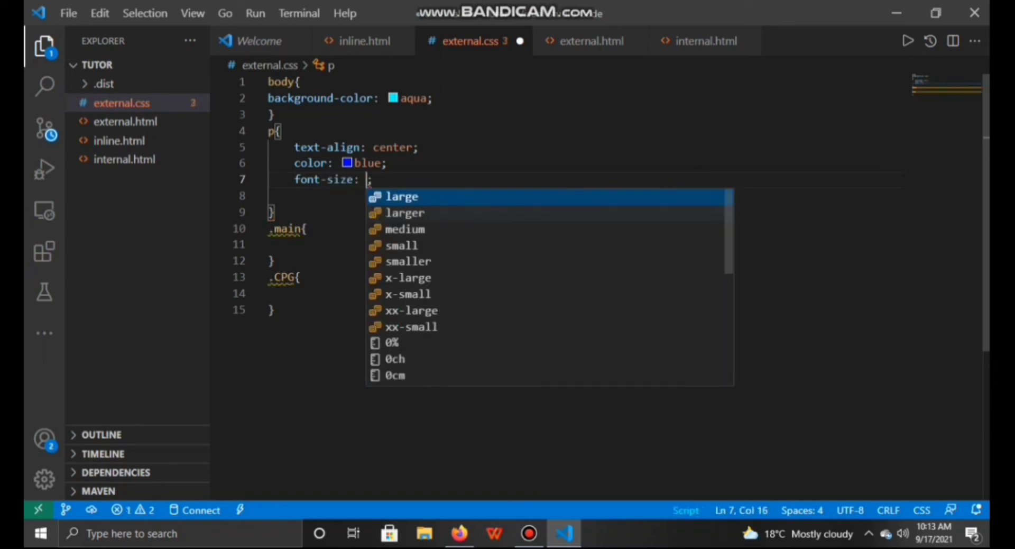
text(70px)
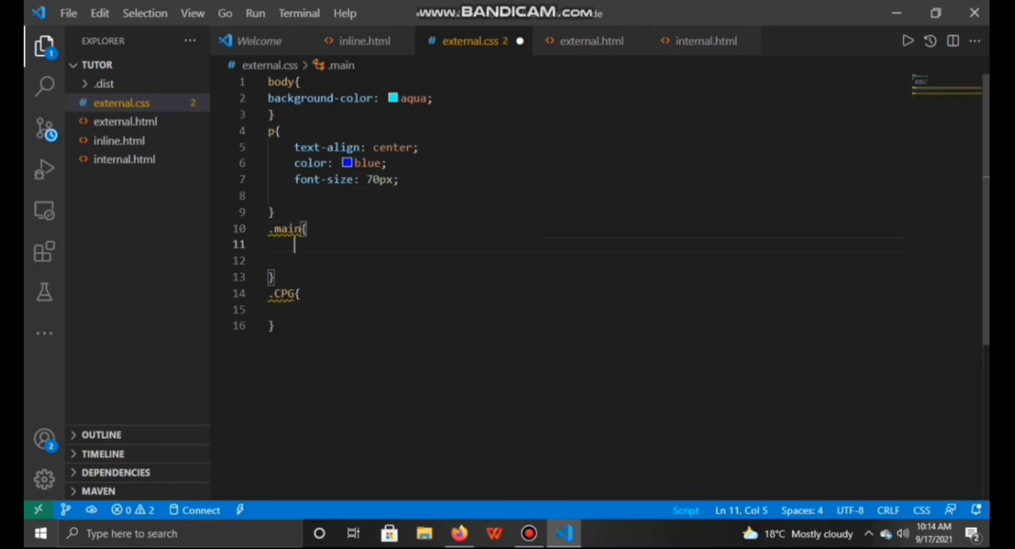
Center the text of the .main rule
text(te)
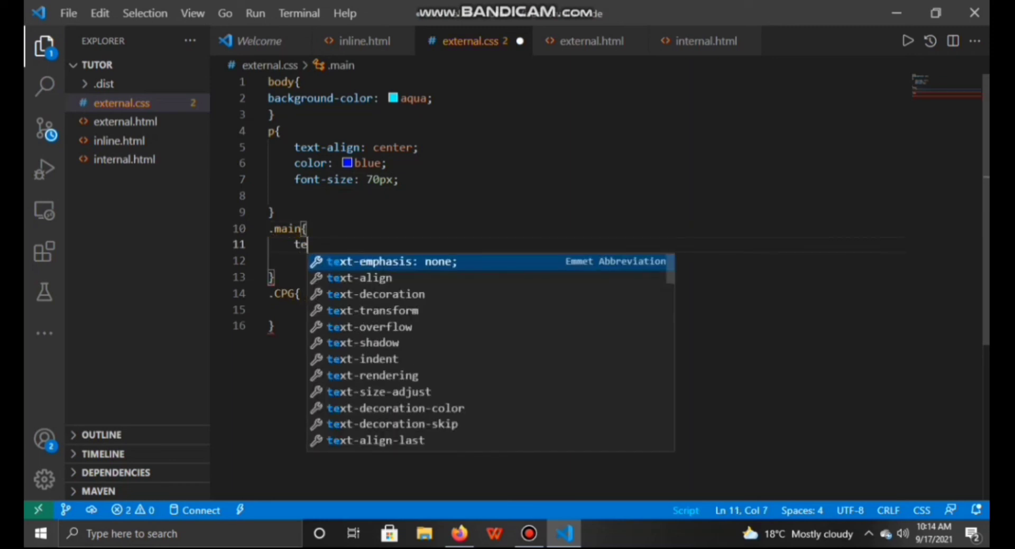
text(xt-align: center;)
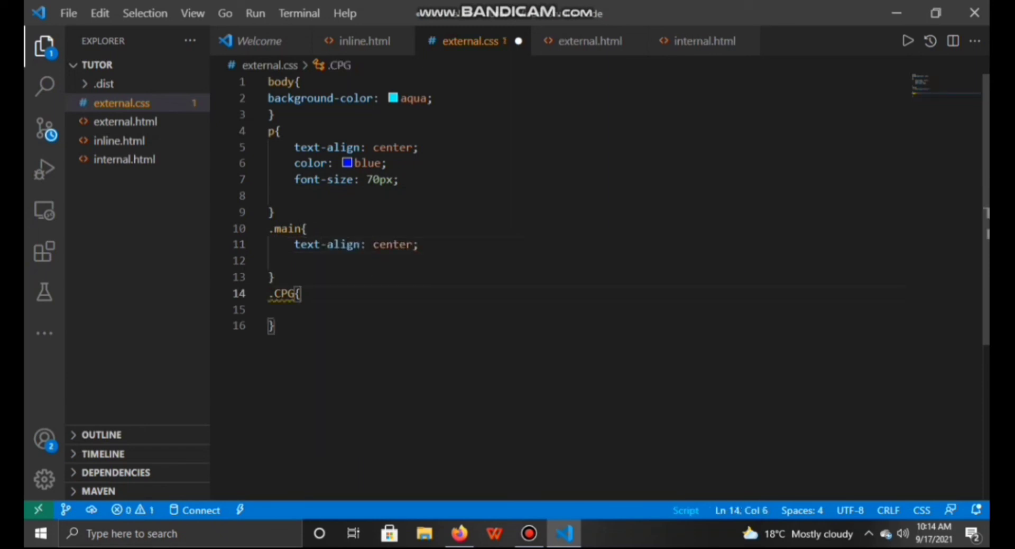
key(enter)
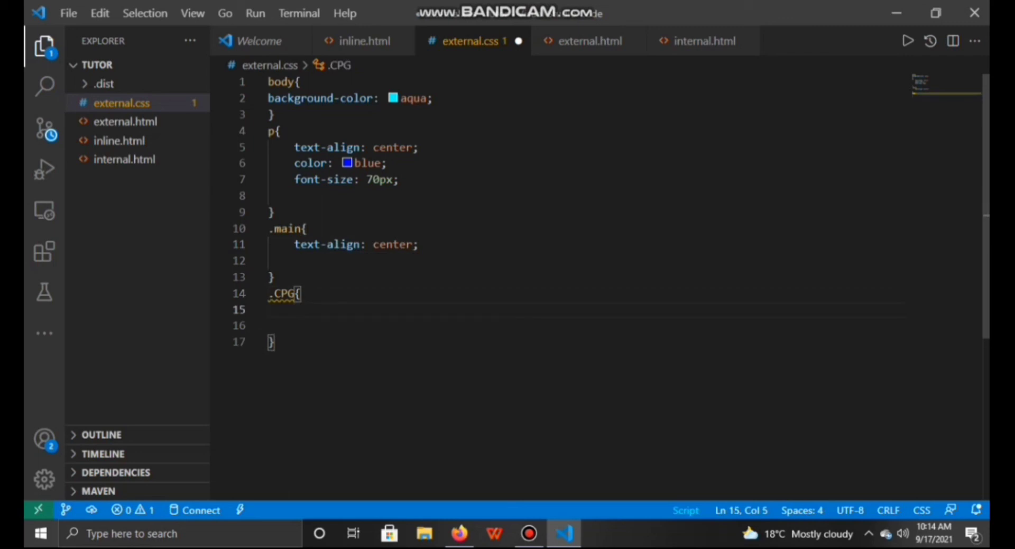
Give .CPG rgb(6, 58, 109) colour and 70px font size, then switch to Firefox
text(colo)
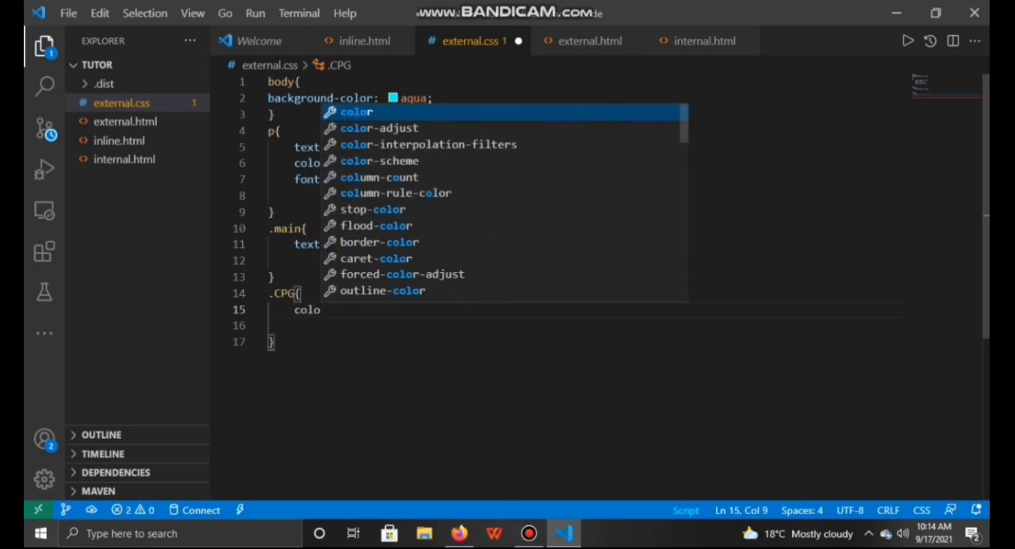
text(r: aliceblue;)
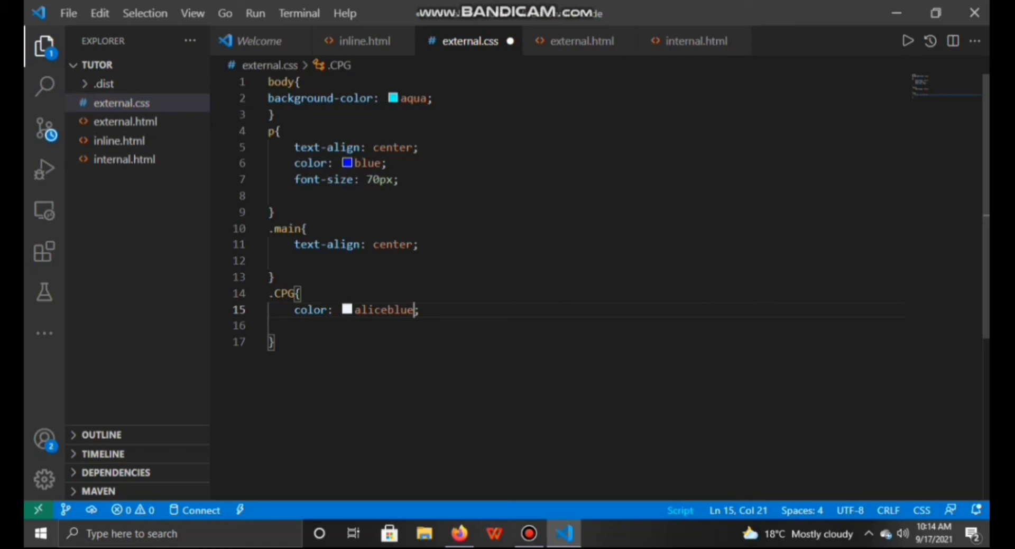
text(rgb(115, 124, 133))
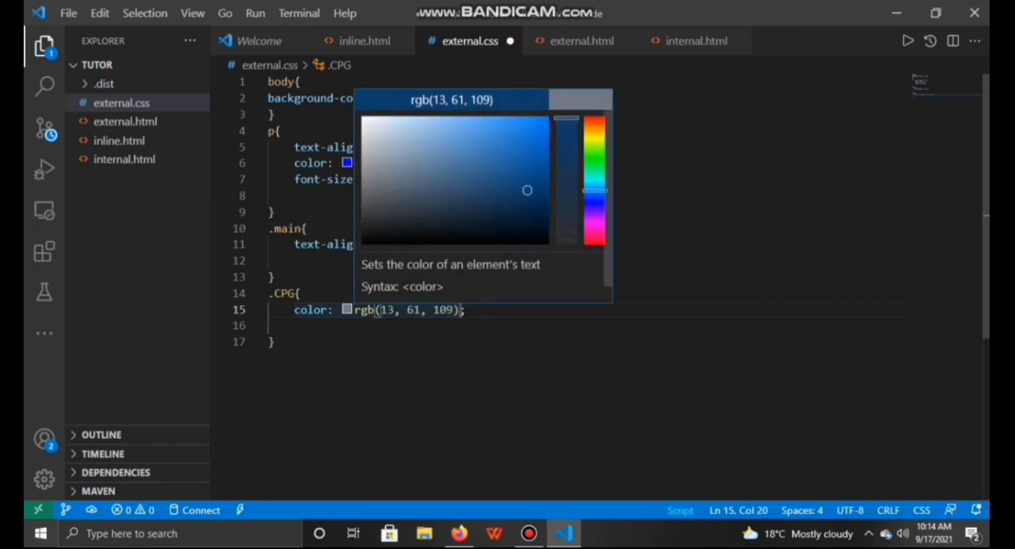
drag(527, 190, 538, 190)
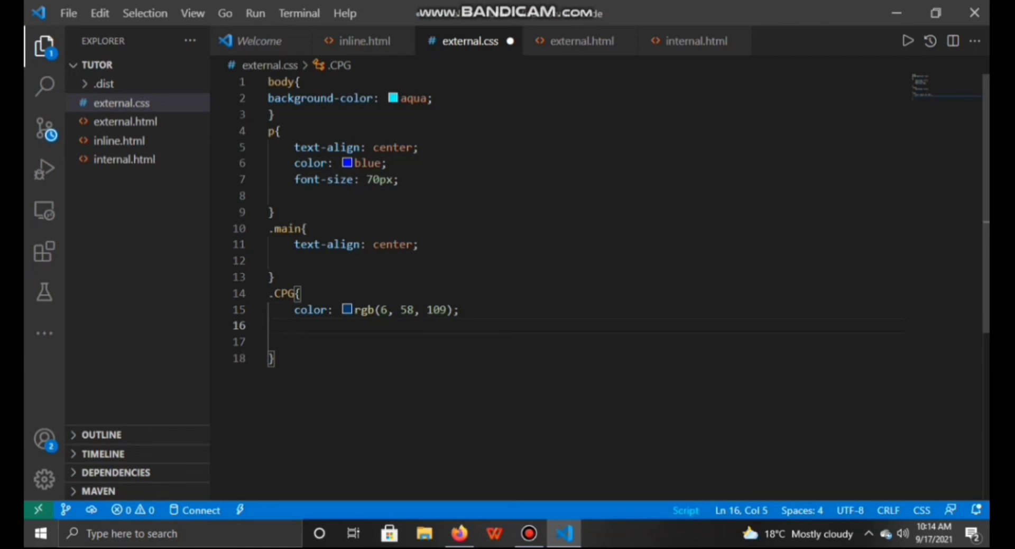
text(font)
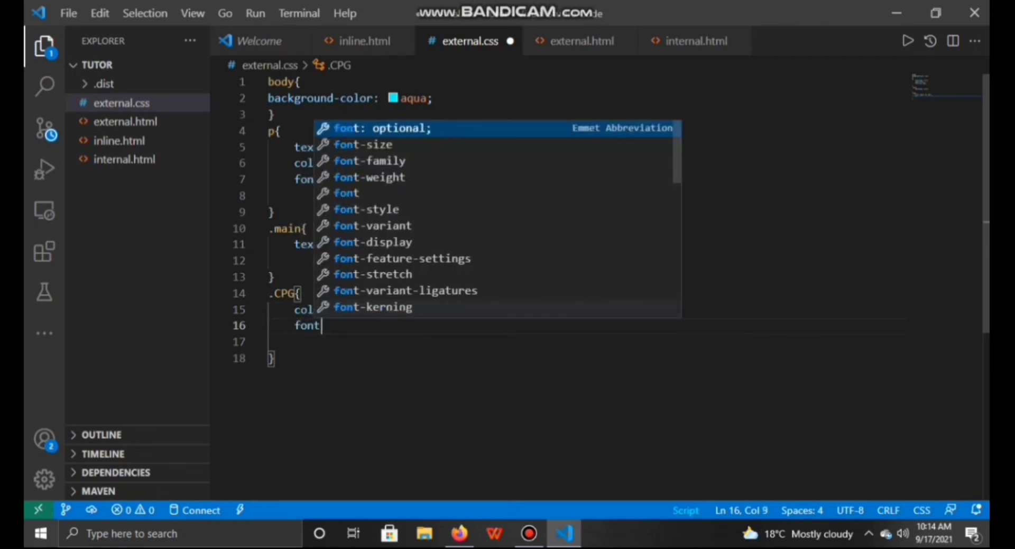
text(-size: ;)
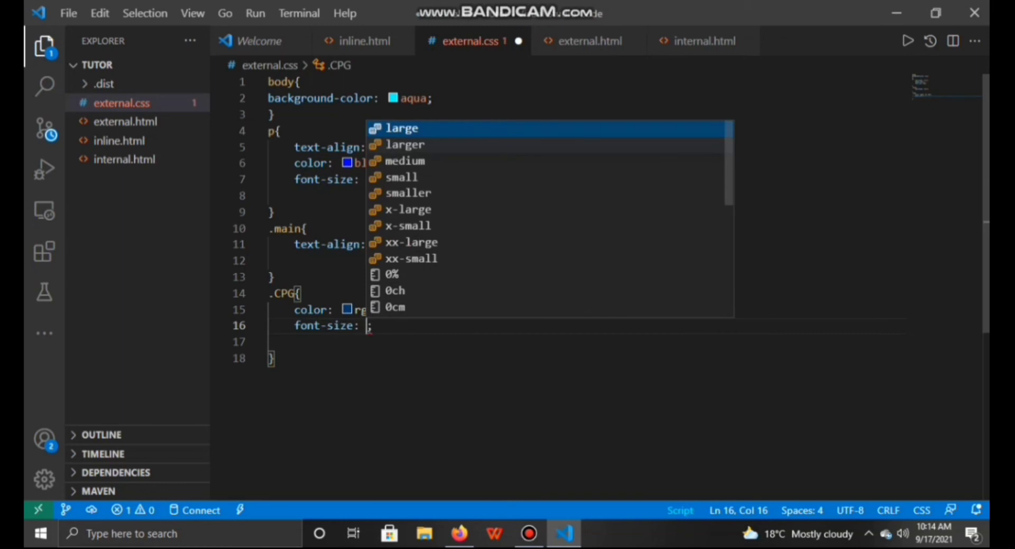
text(70px)
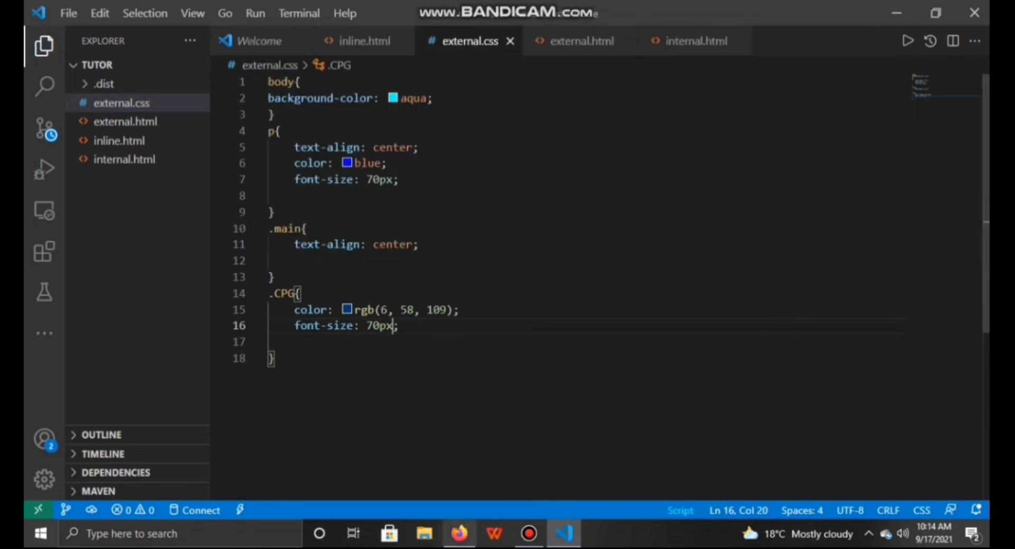
click(459, 534)
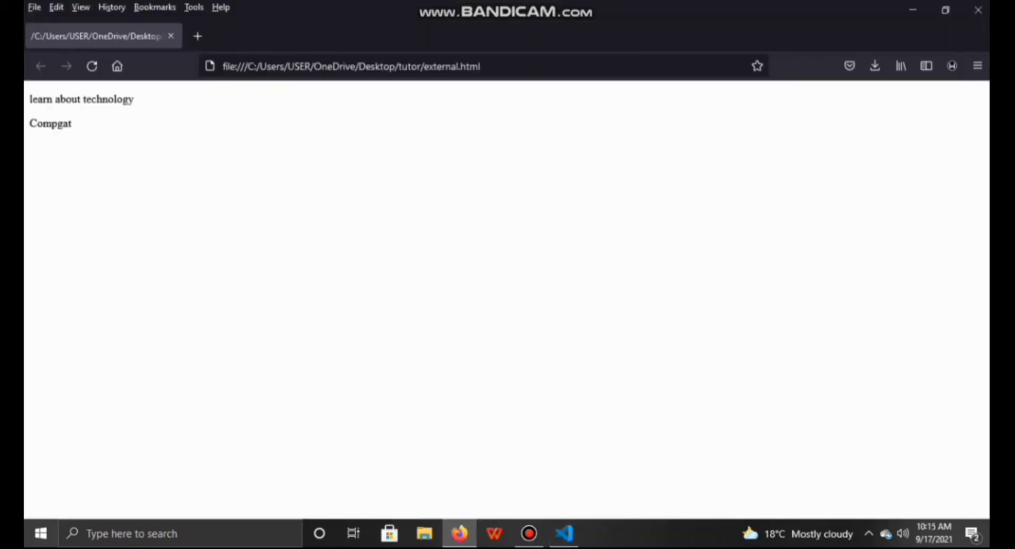